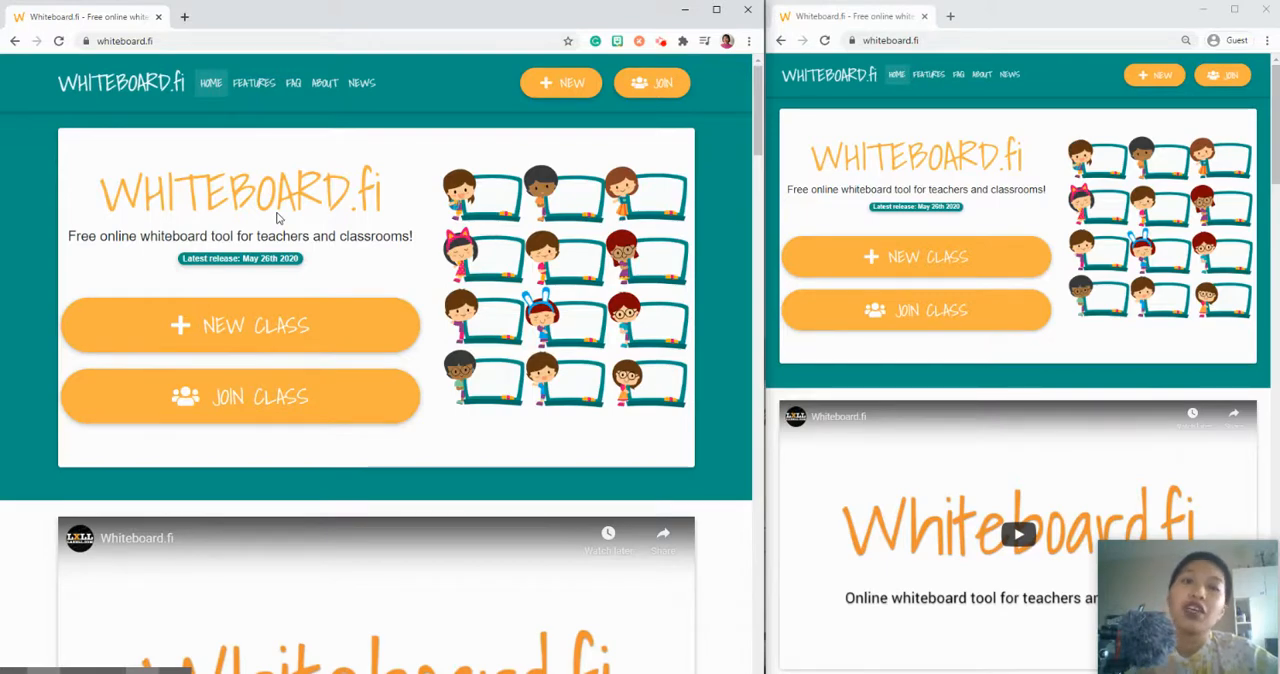
mouse_move(332, 230)
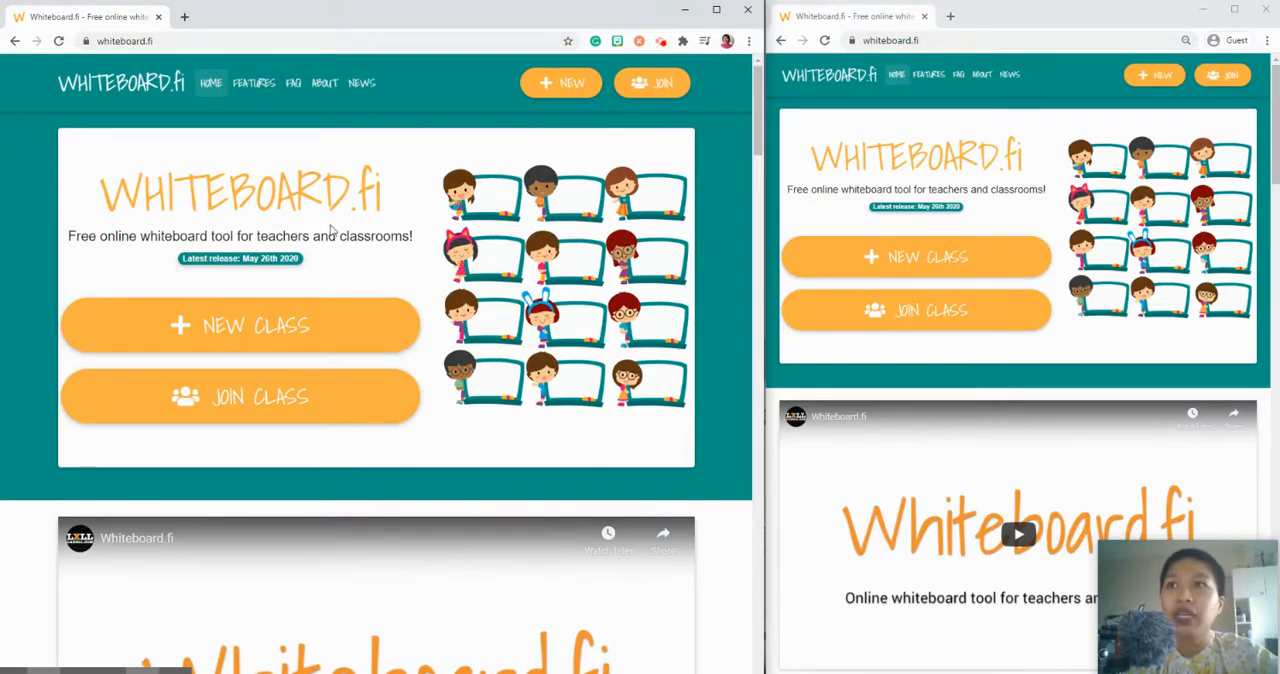
mouse_move(112, 252)
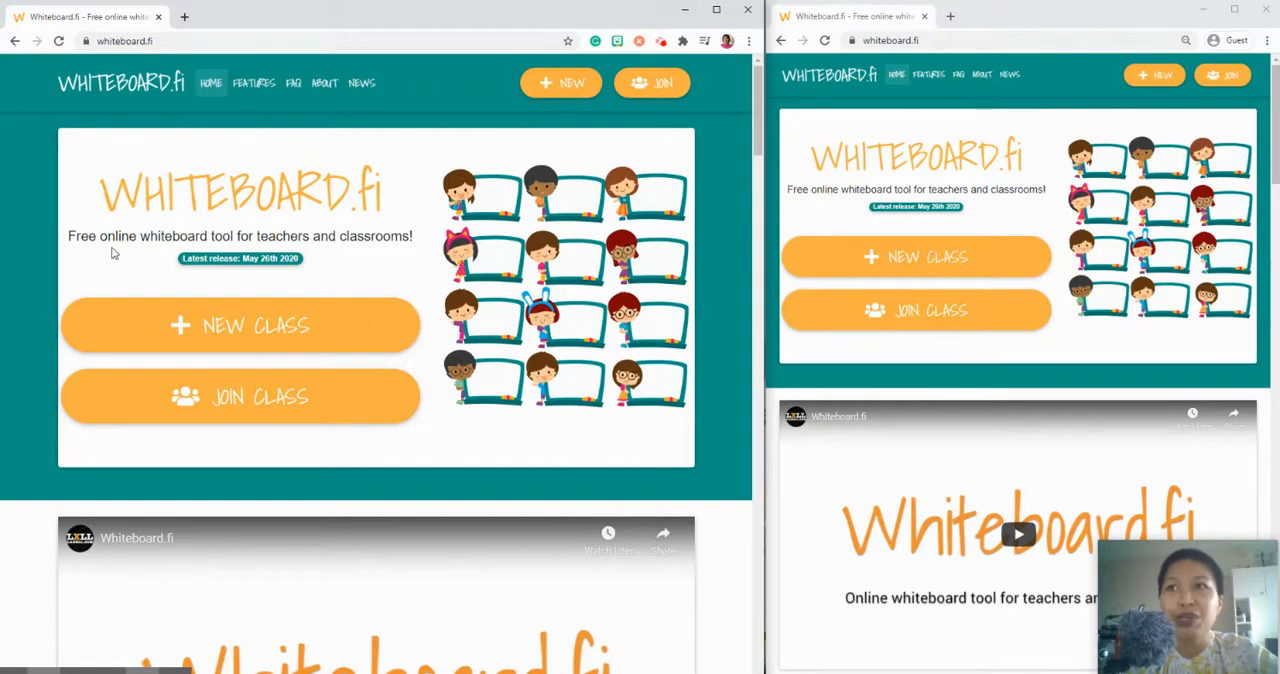
mouse_move(364, 256)
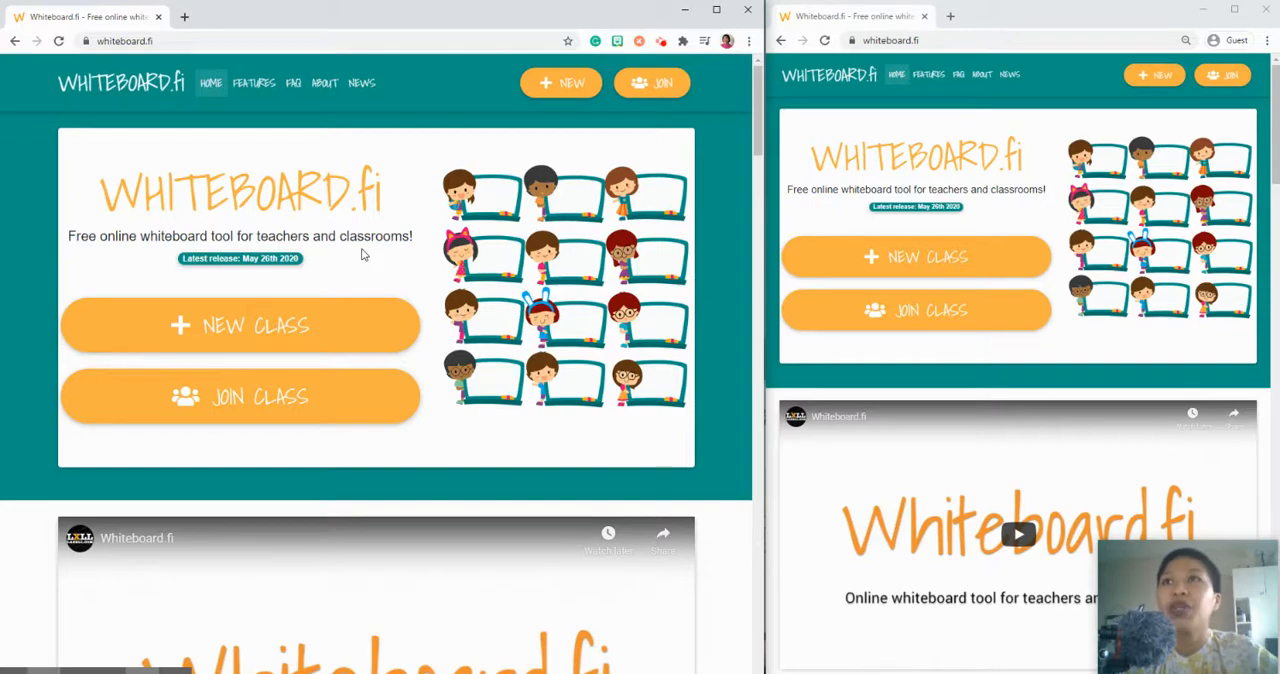
mouse_move(352, 36)
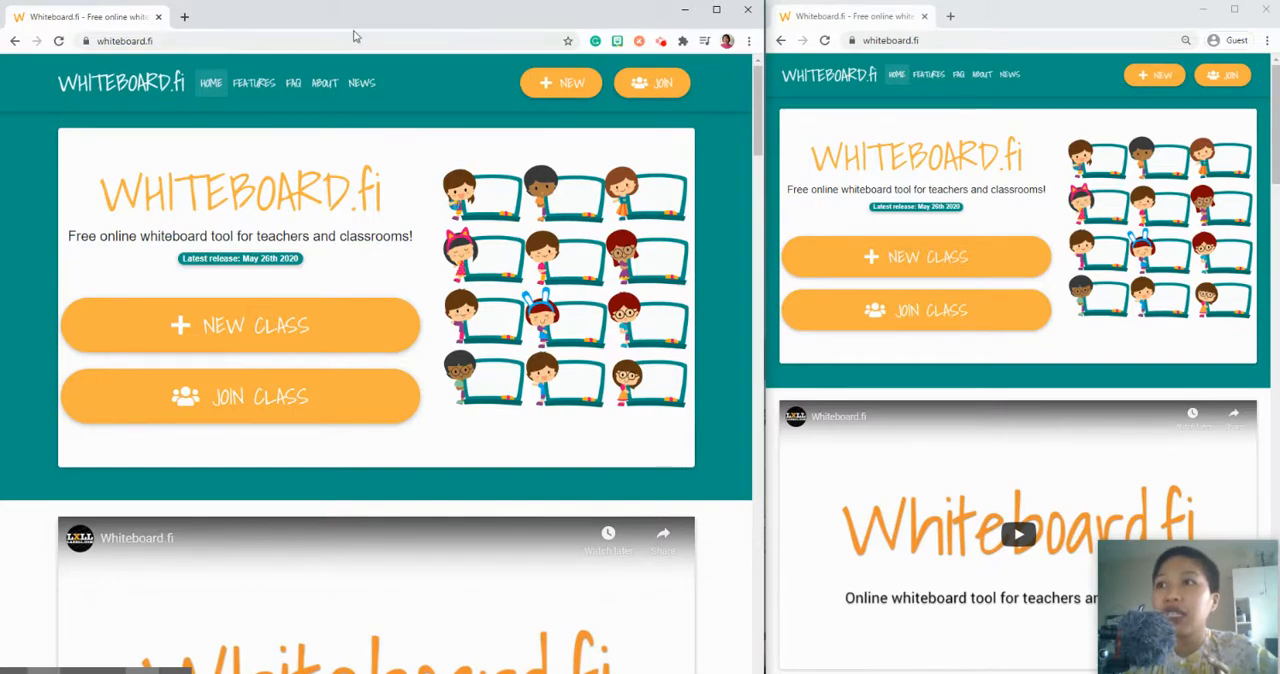
mouse_move(398, 312)
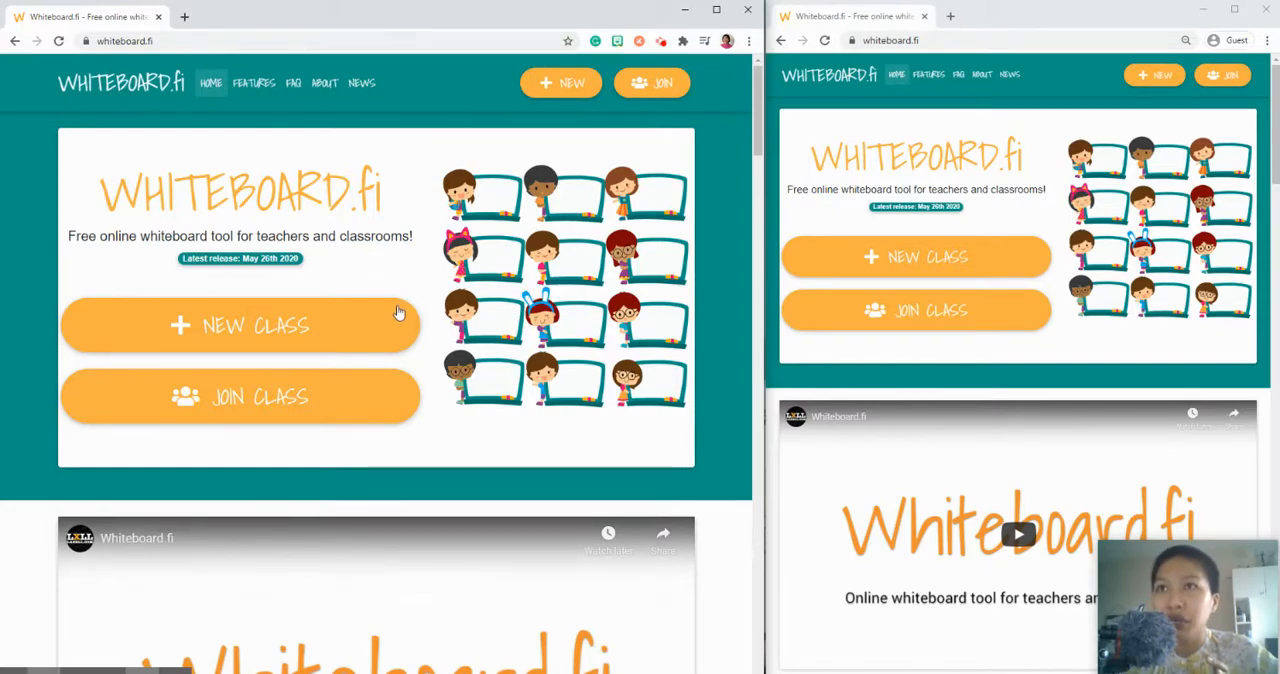
mouse_move(360, 340)
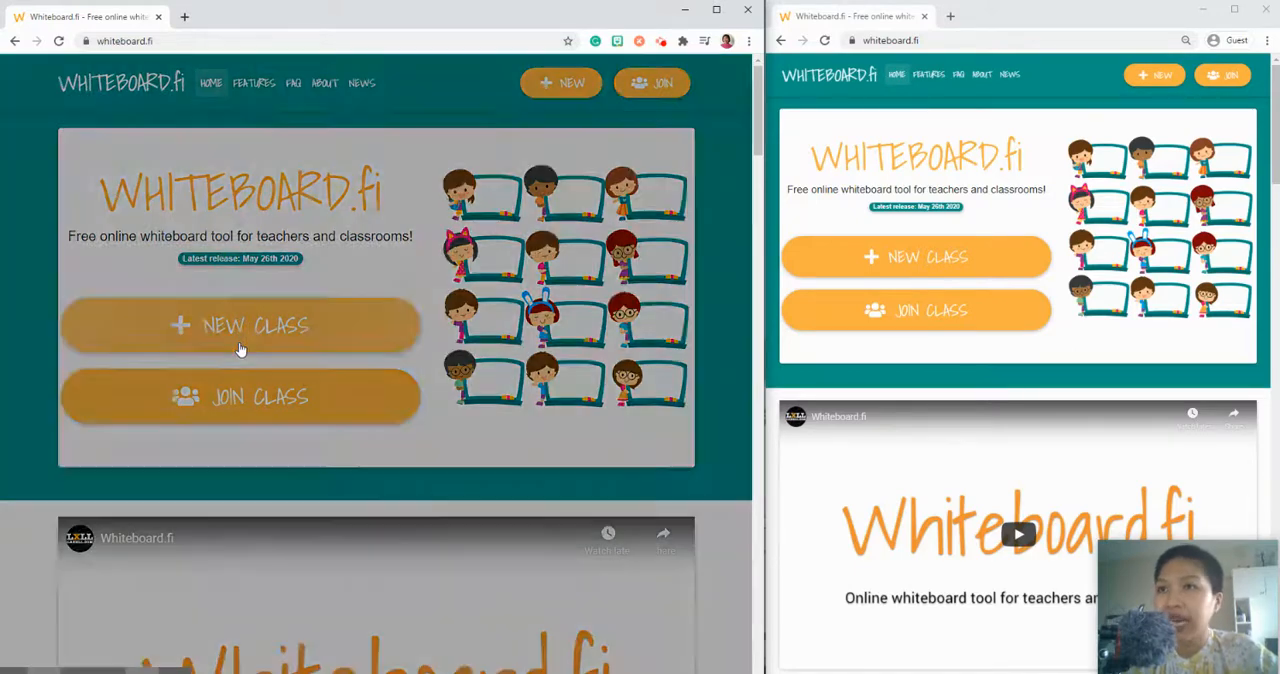
Create the new class 'Test Class' with the waiting room lobby turned on
click(240, 324)
text(Test Class)
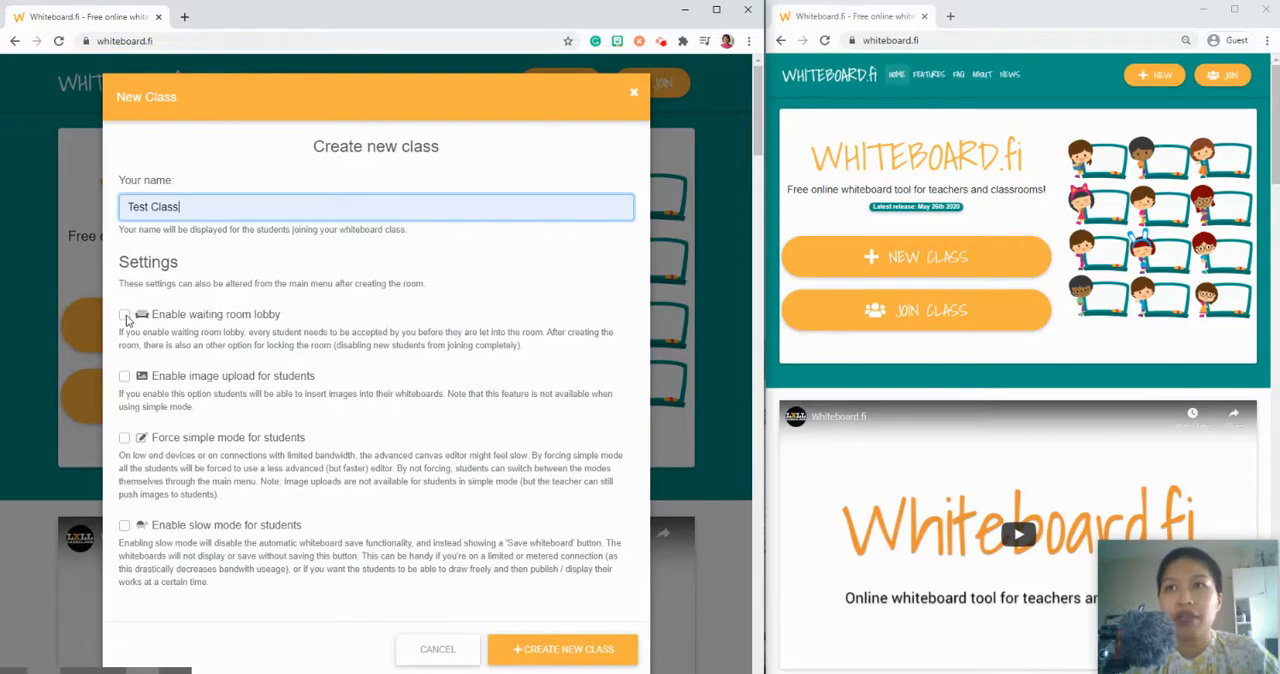
click(124, 314)
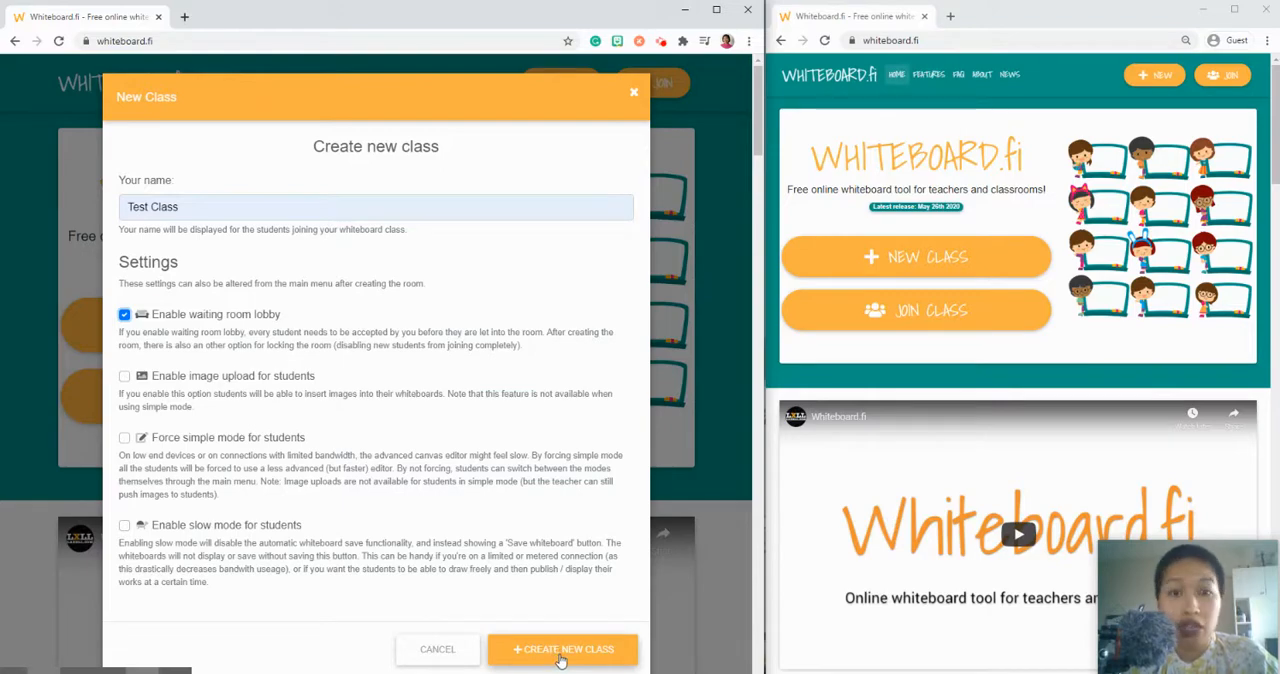
click(562, 648)
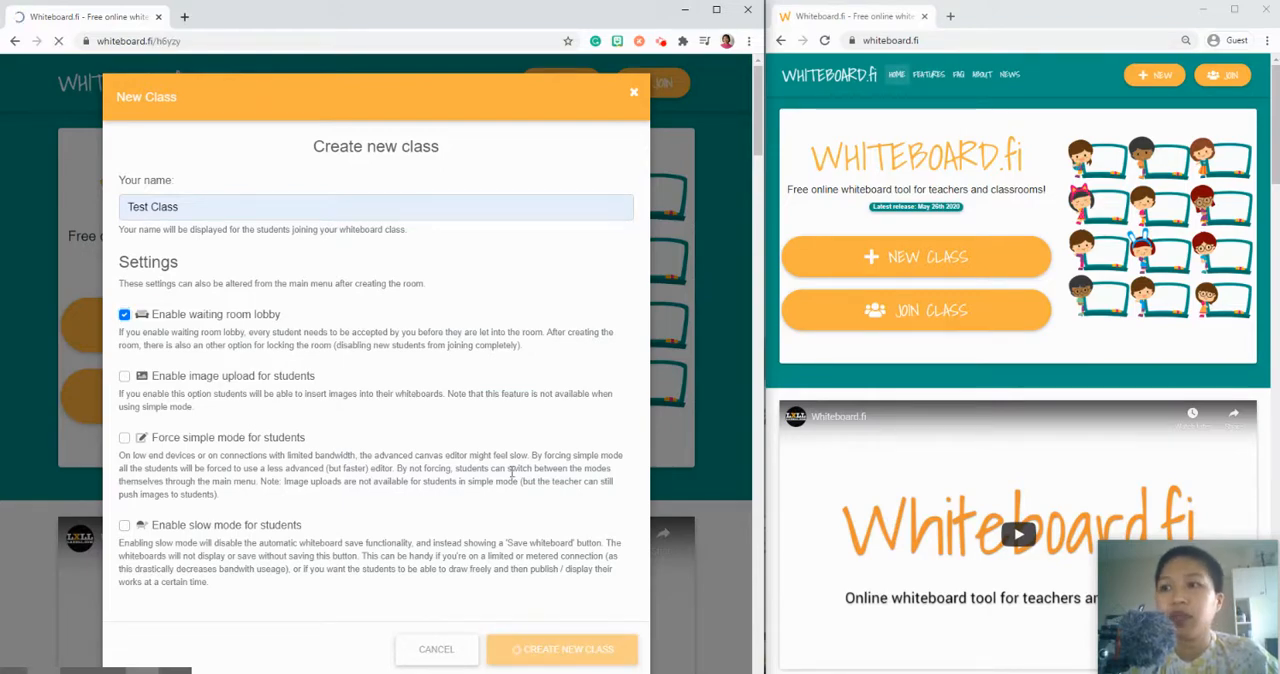
Select the class join link, go to the teacher's own whiteboard and select room code h6yzy
click(562, 648)
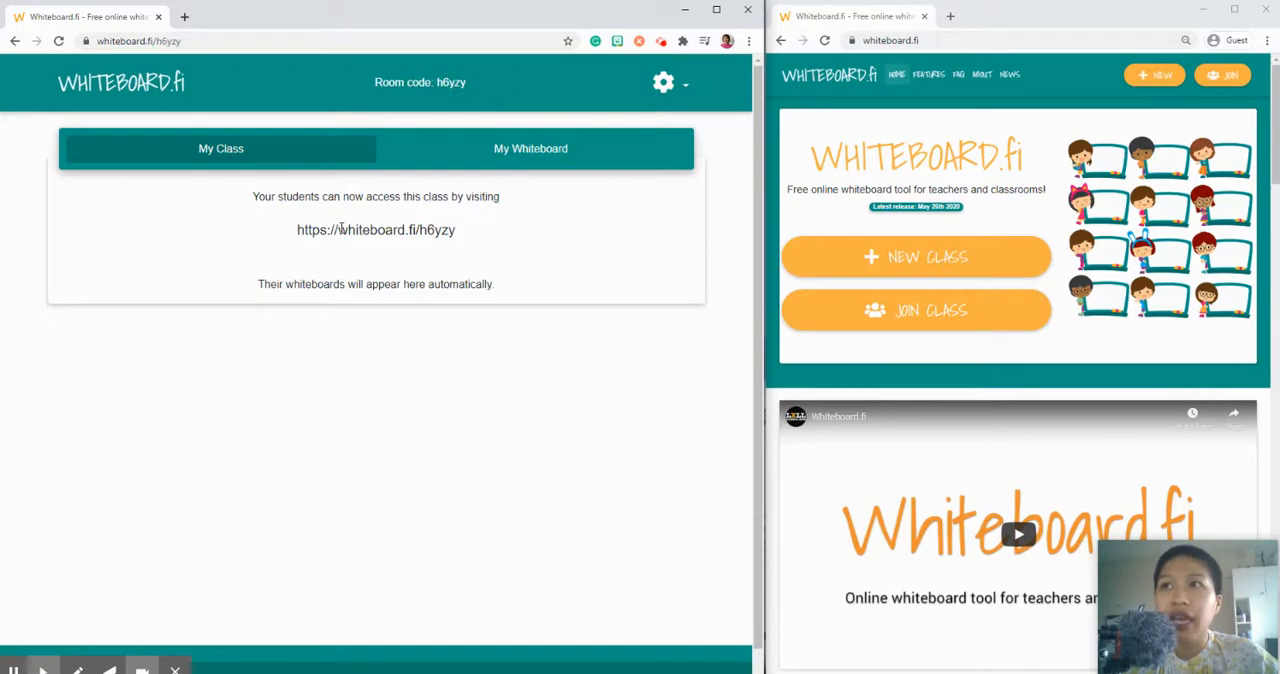
double_click(376, 230)
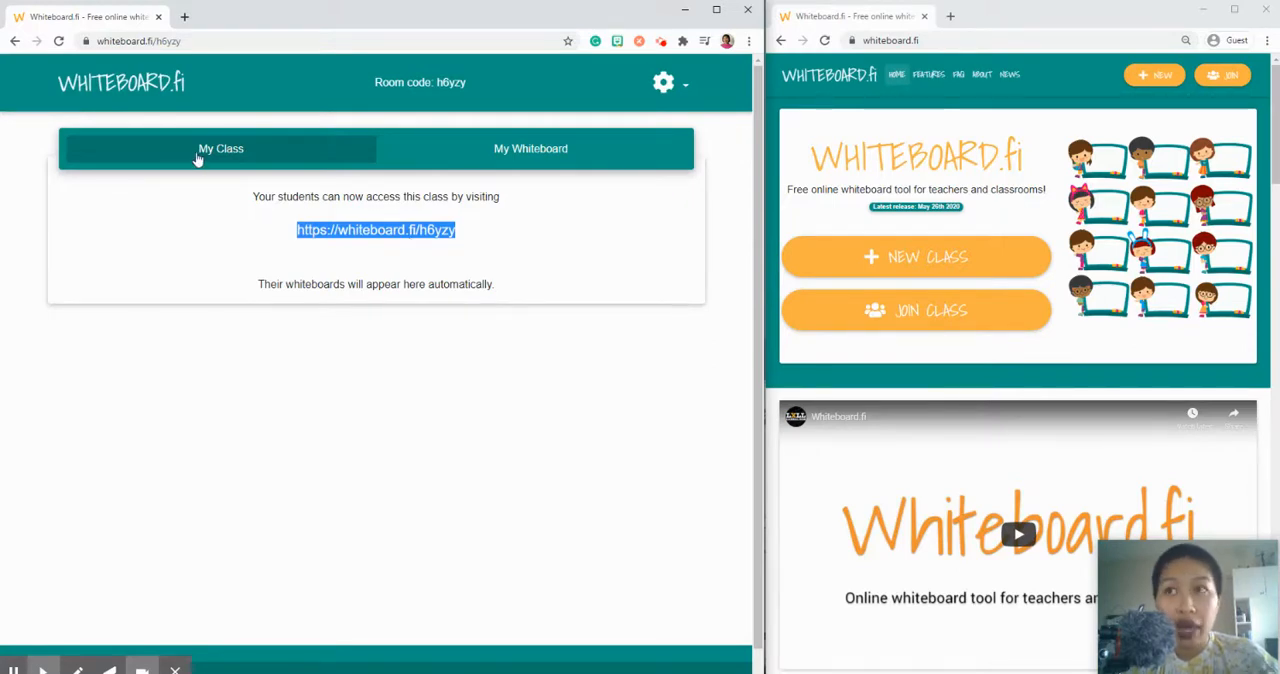
mouse_move(436, 378)
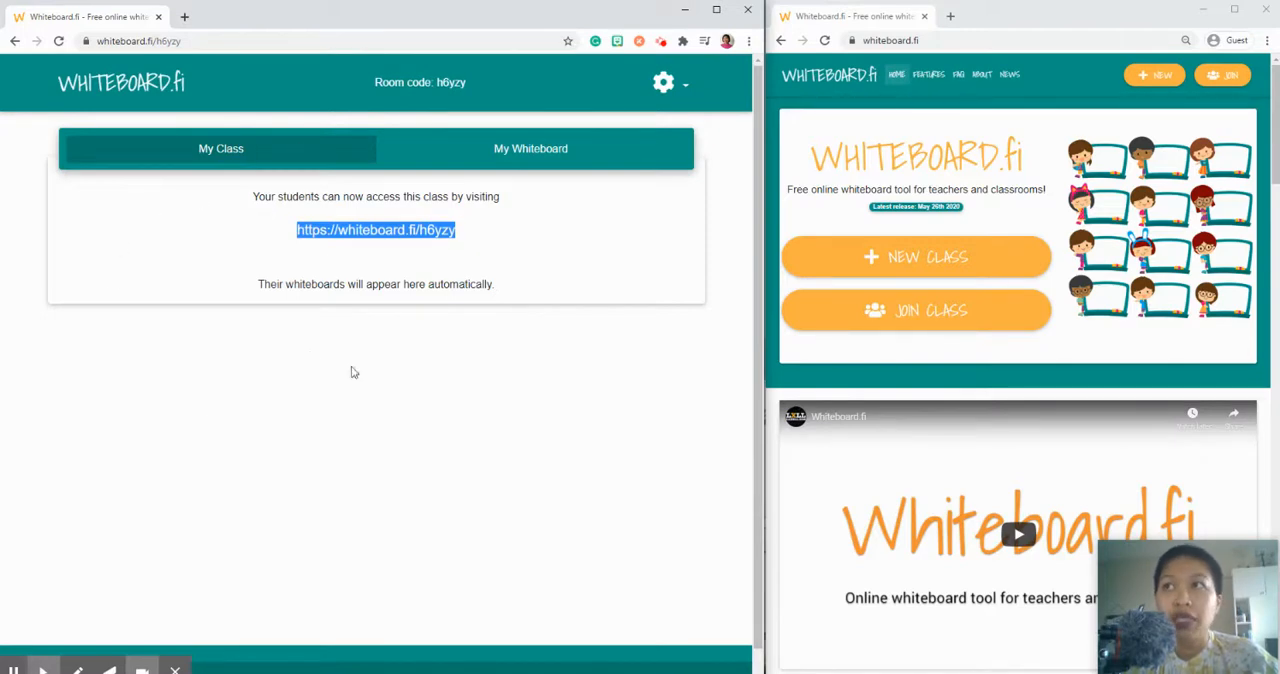
click(530, 148)
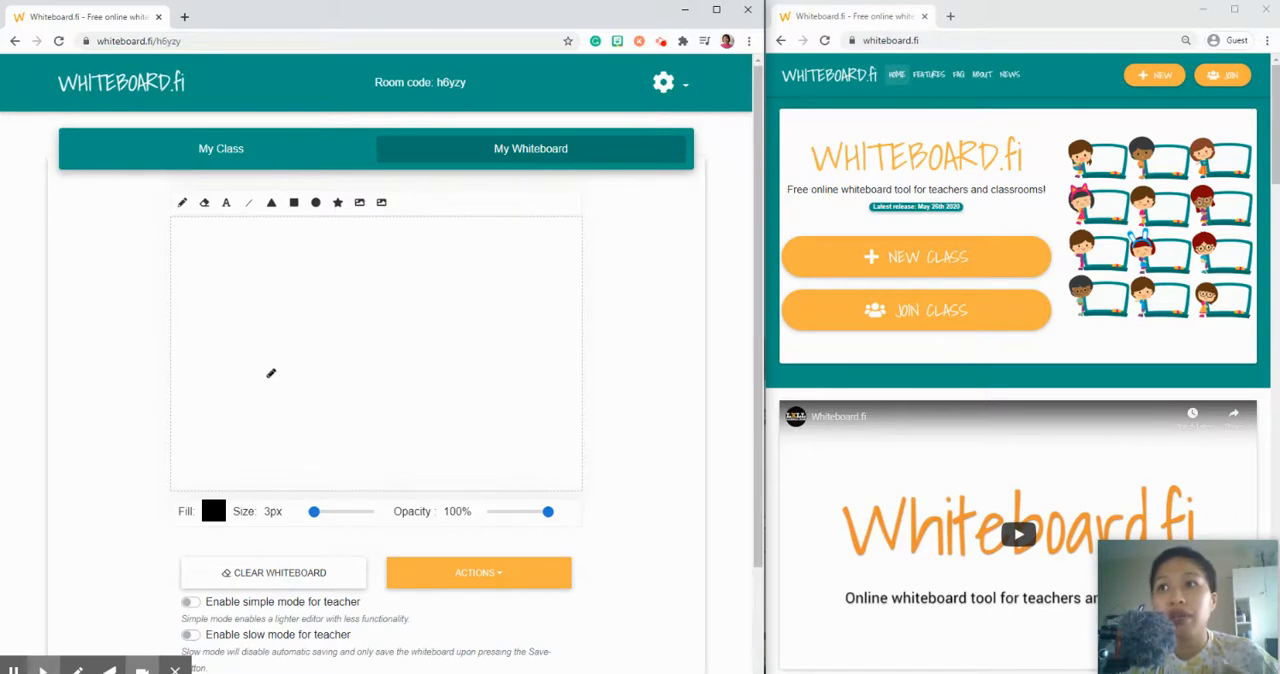
mouse_move(336, 296)
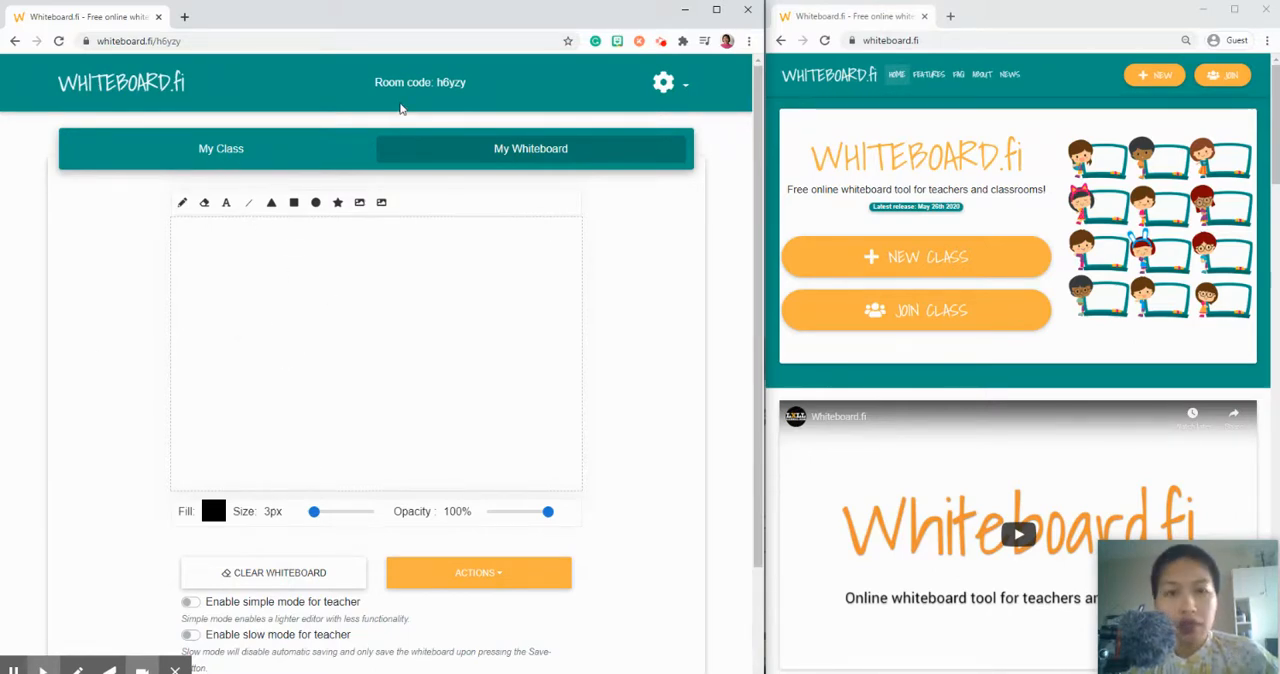
double_click(448, 82)
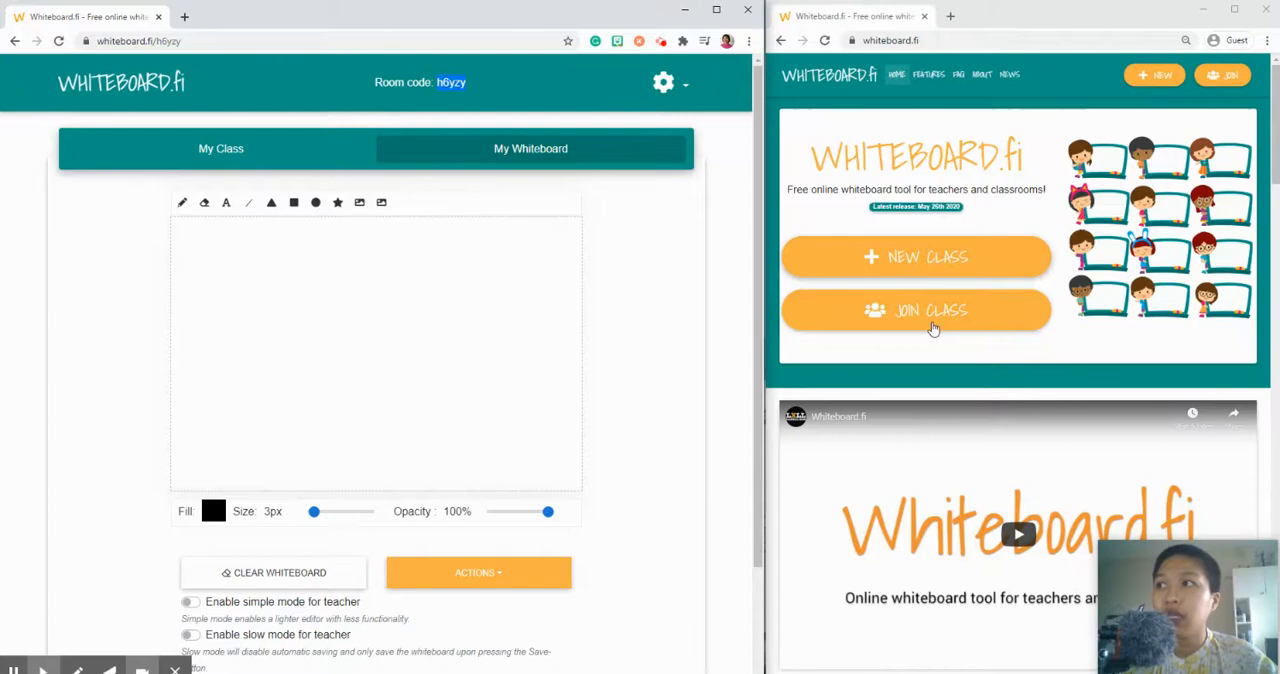
Join room h6yzy from the second window as student Marie, landing in the lobby
click(916, 310)
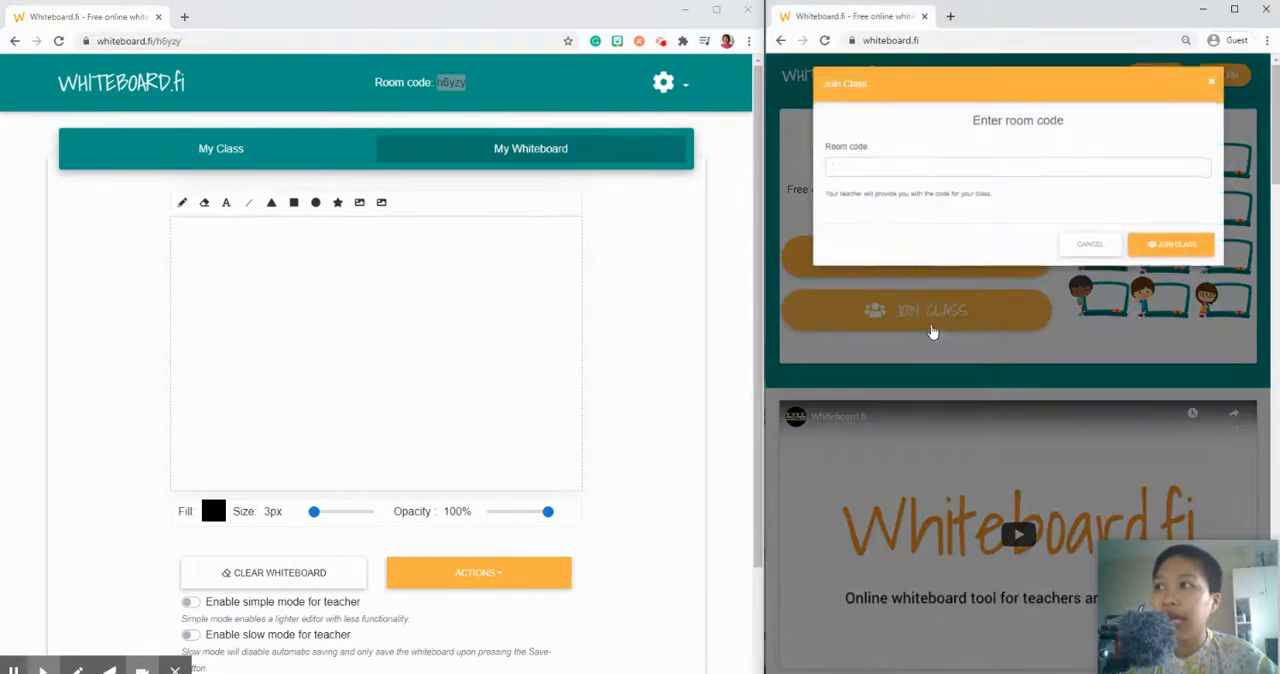
text(h6yzy)
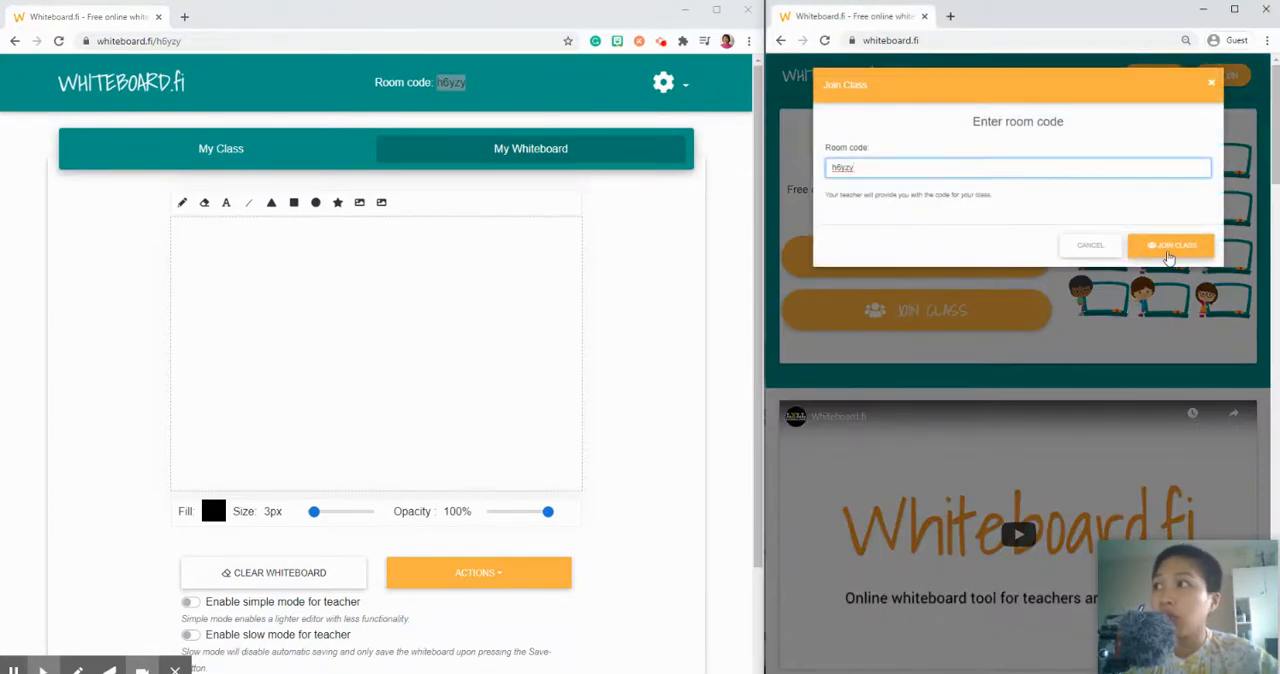
click(1172, 244)
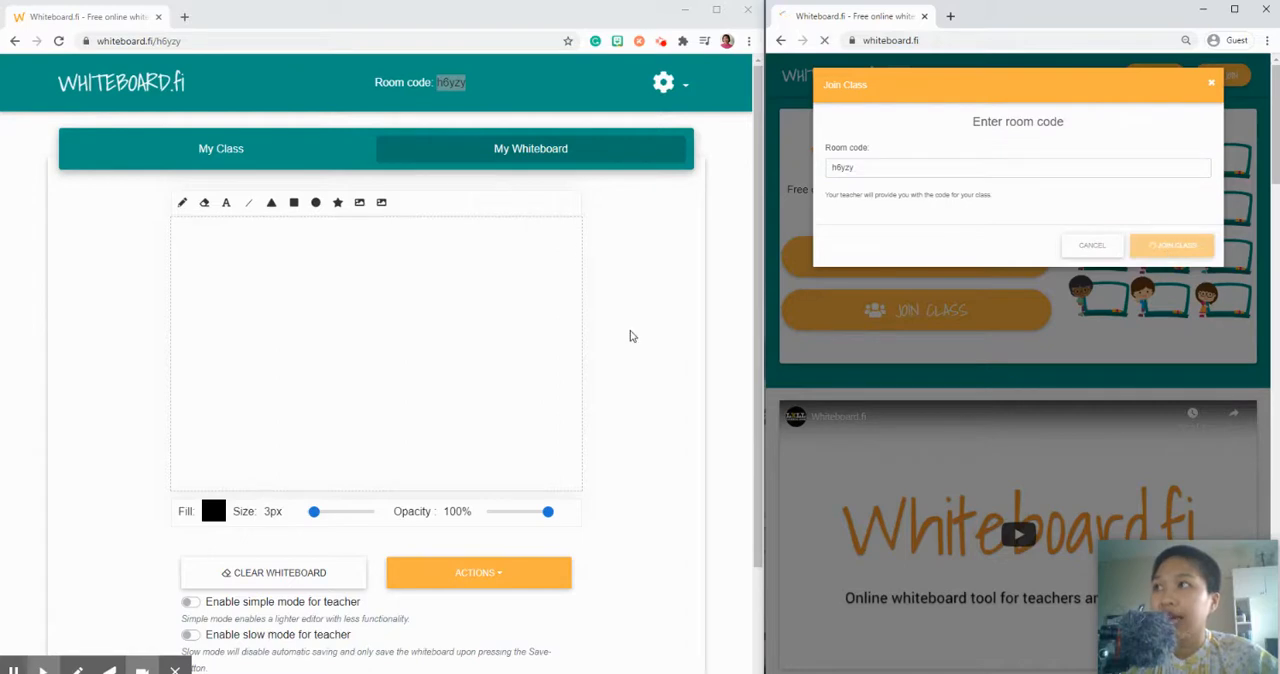
click(1172, 244)
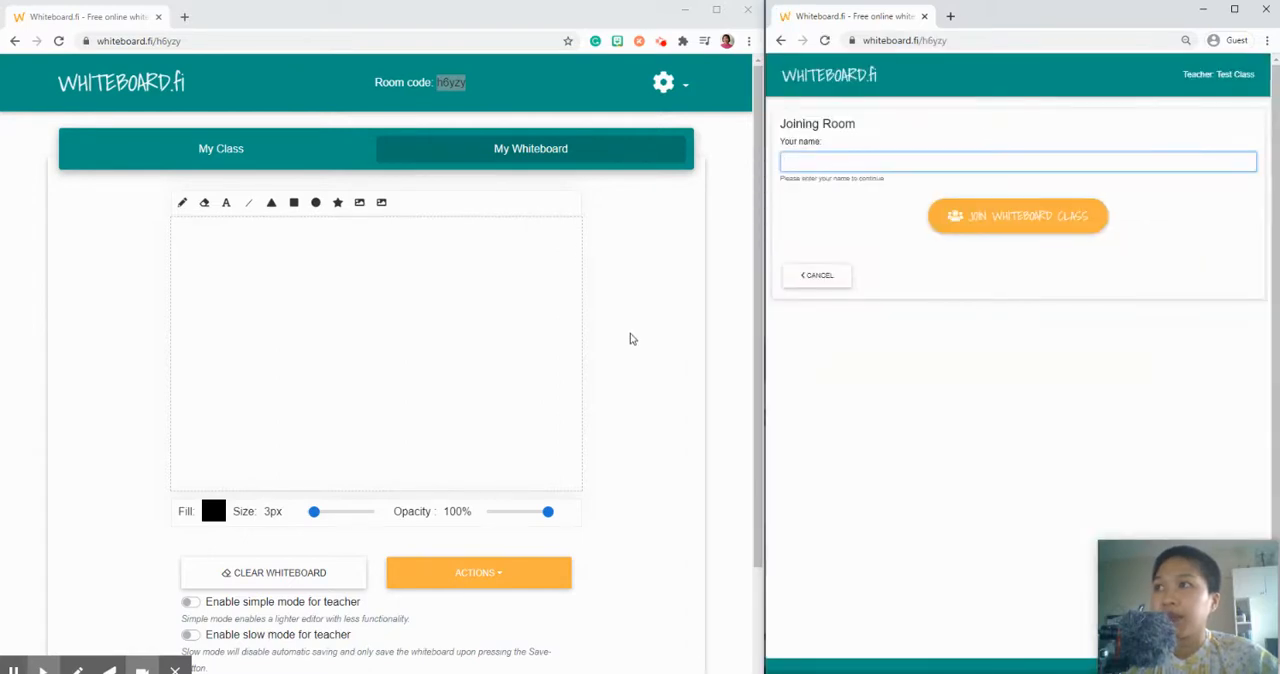
mouse_move(692, 284)
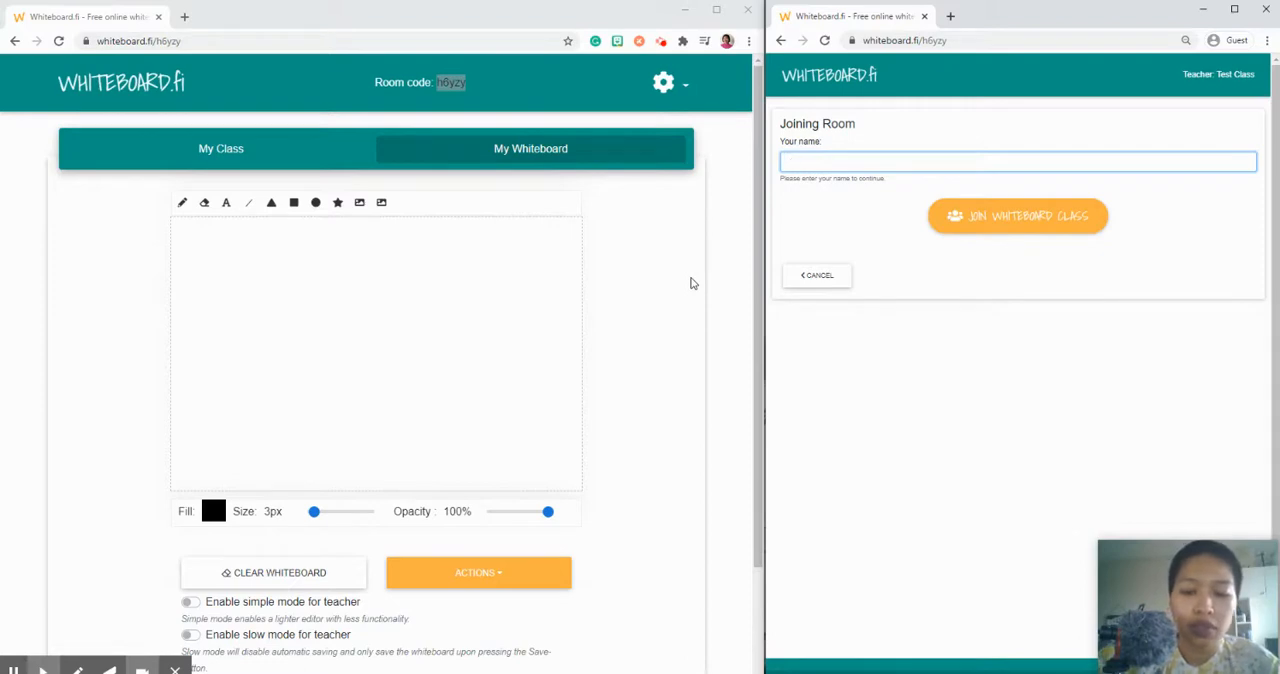
text(Mr)
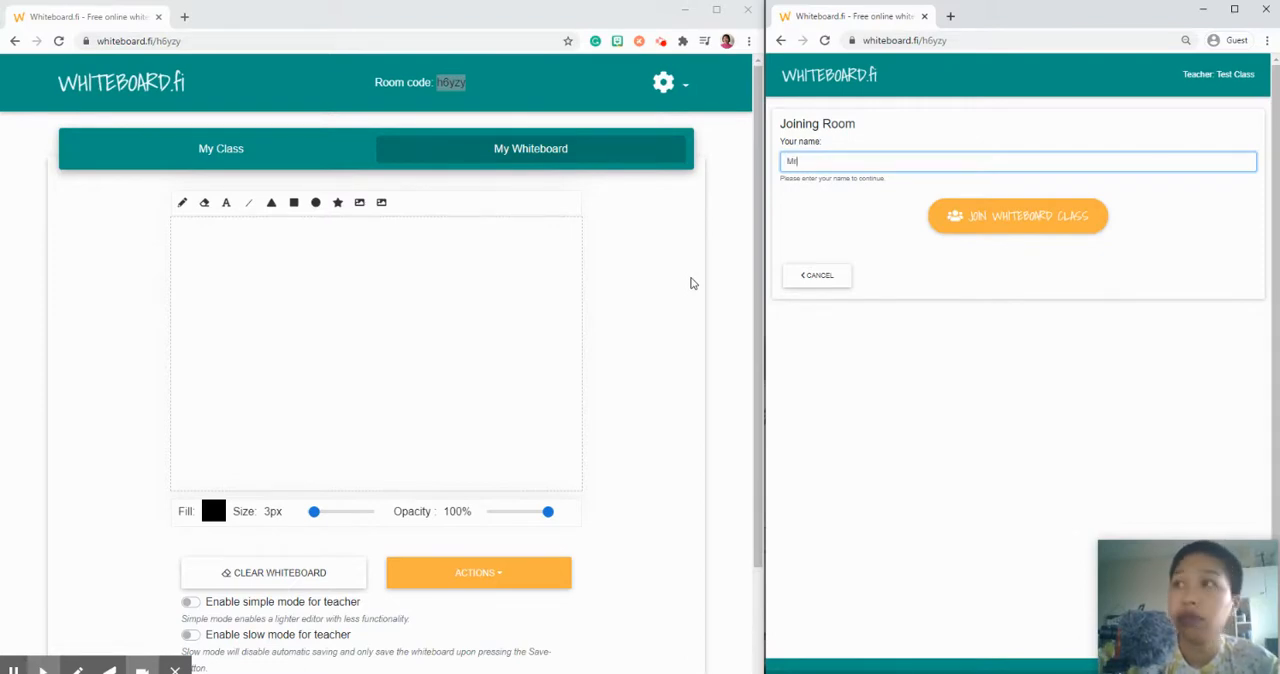
text(Marie)
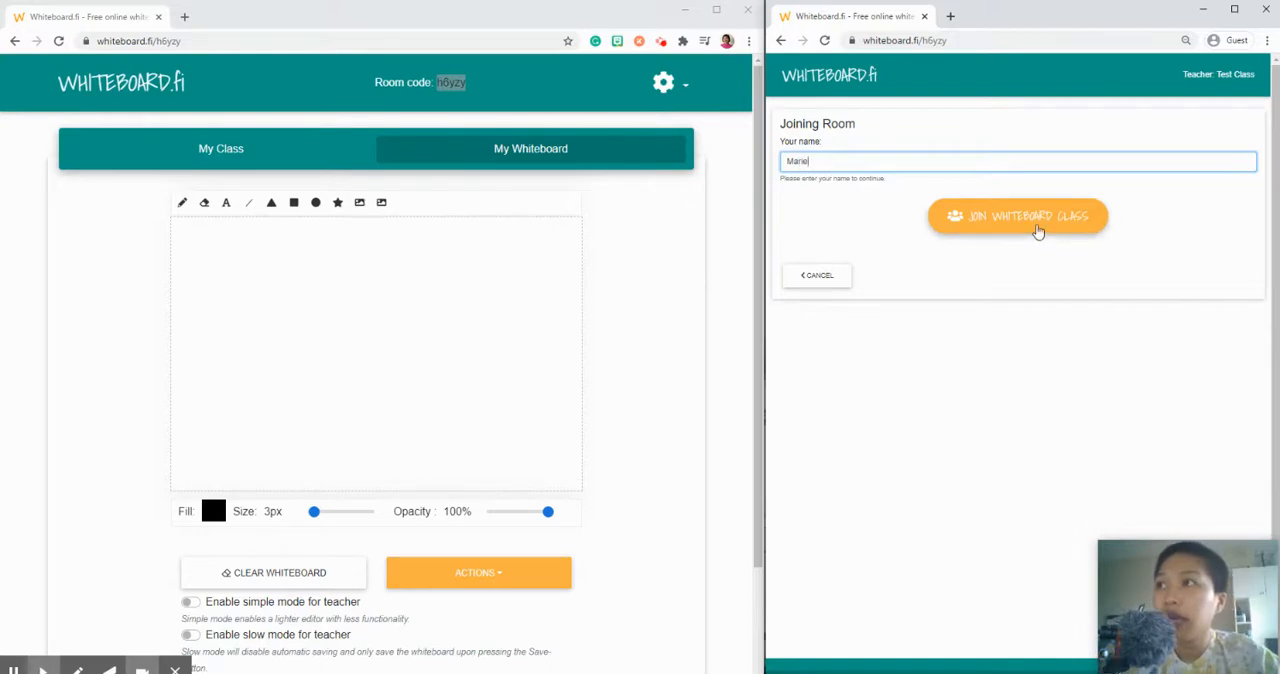
click(1016, 216)
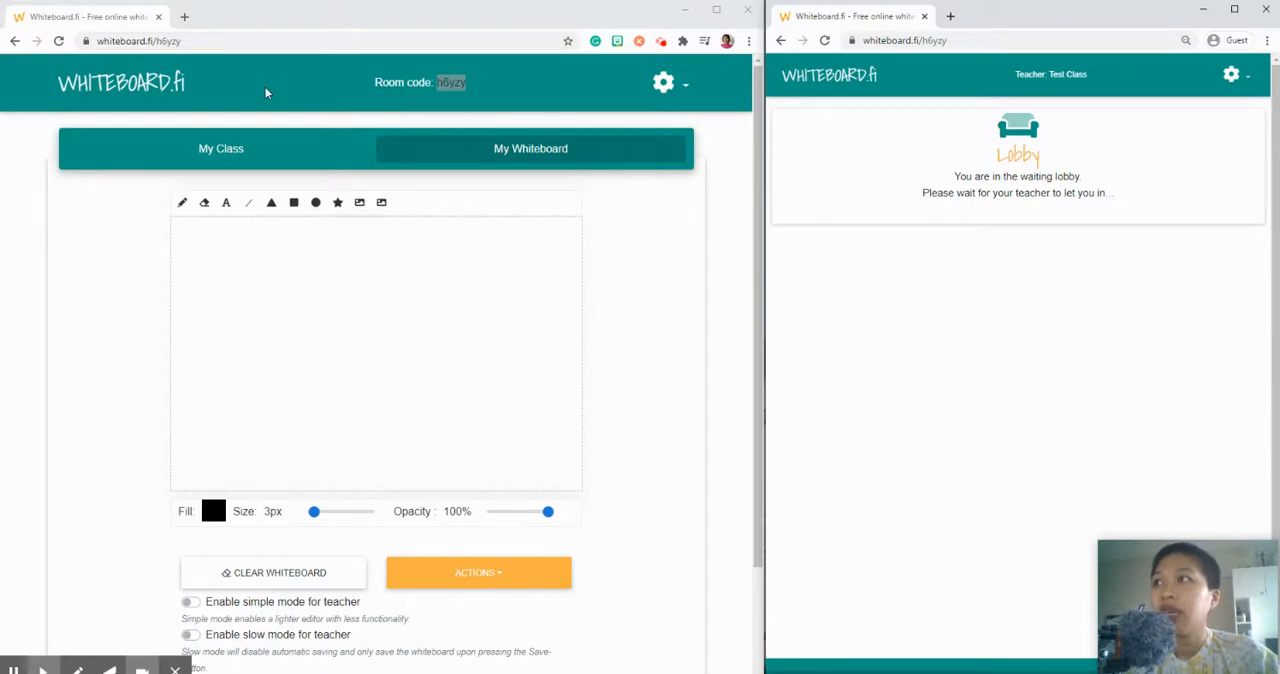
From the class overview, expand the lobby and accept Marie into the class
click(220, 148)
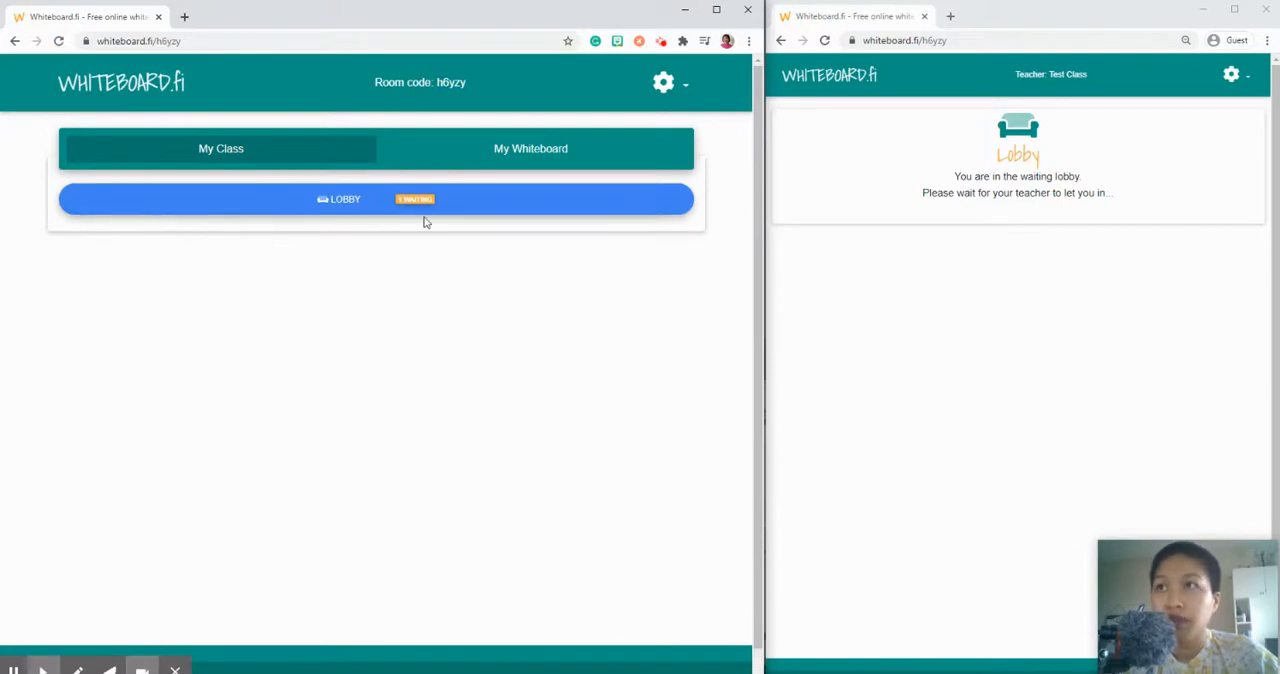
click(376, 200)
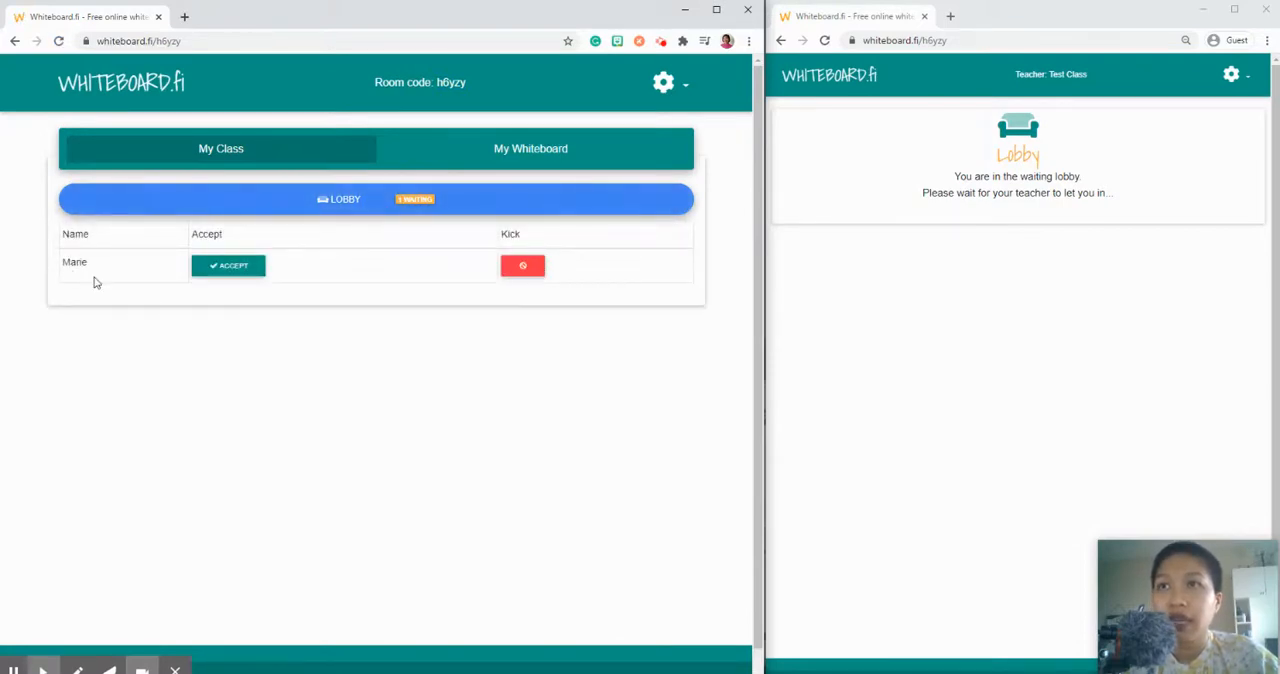
double_click(74, 260)
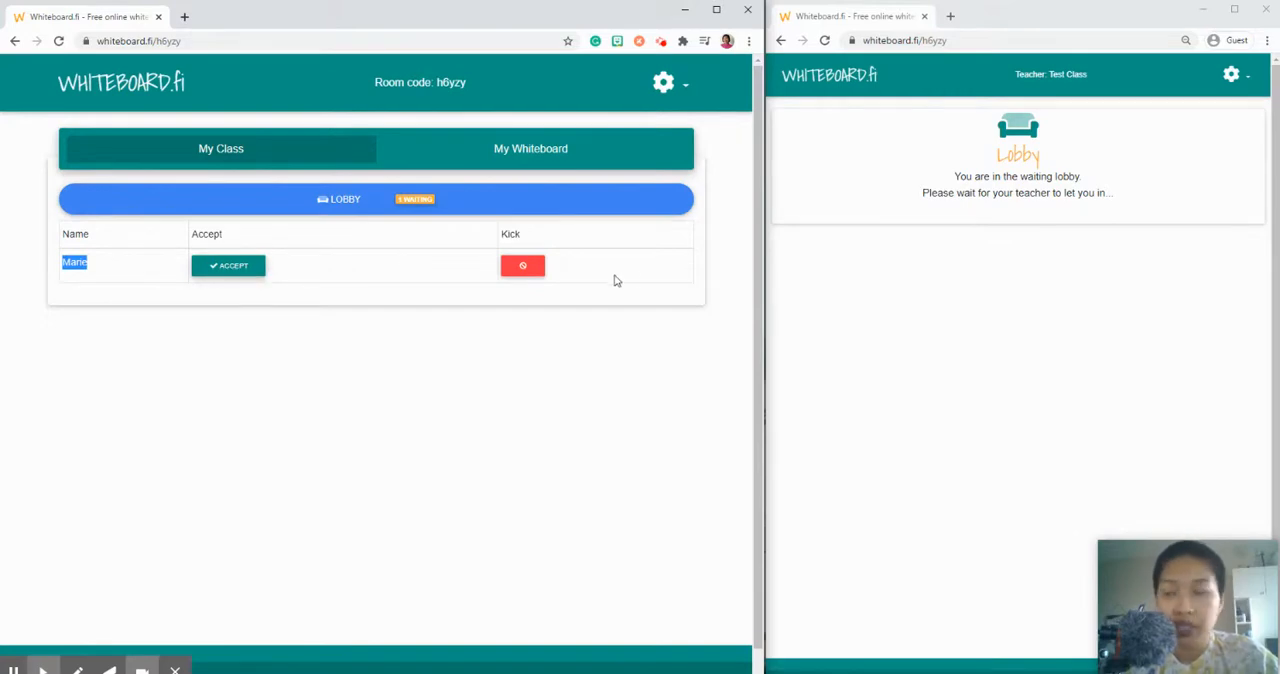
mouse_move(532, 284)
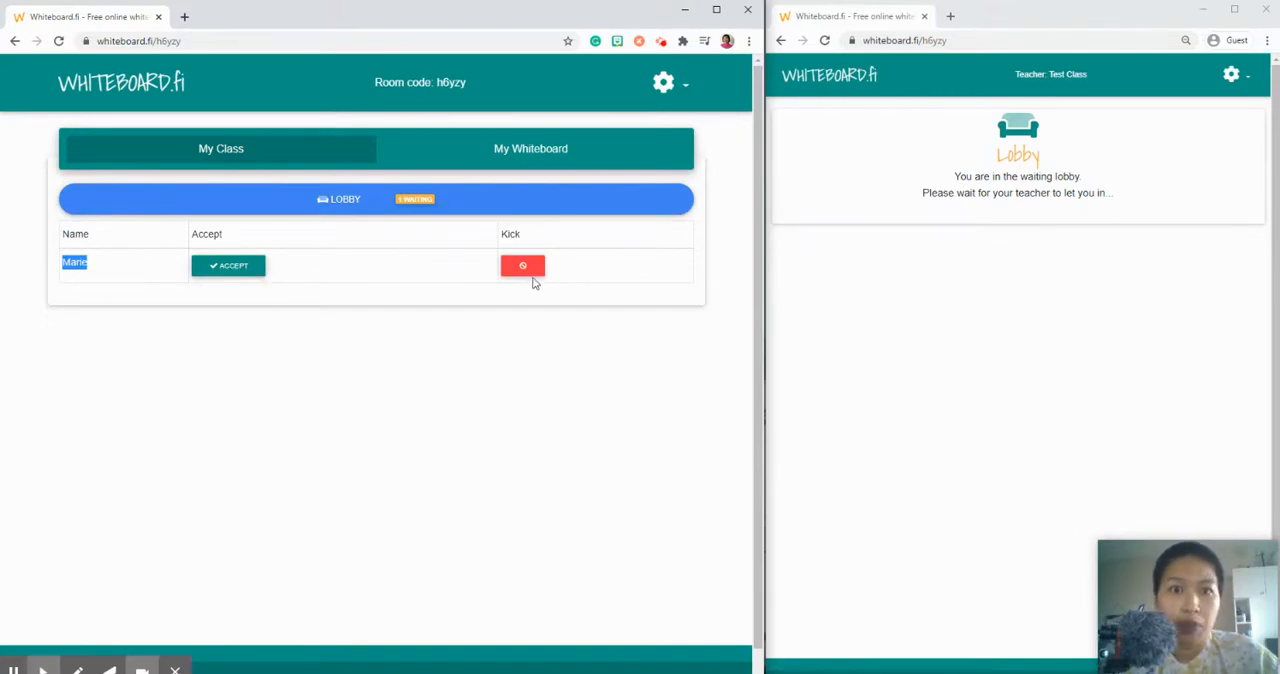
mouse_move(548, 276)
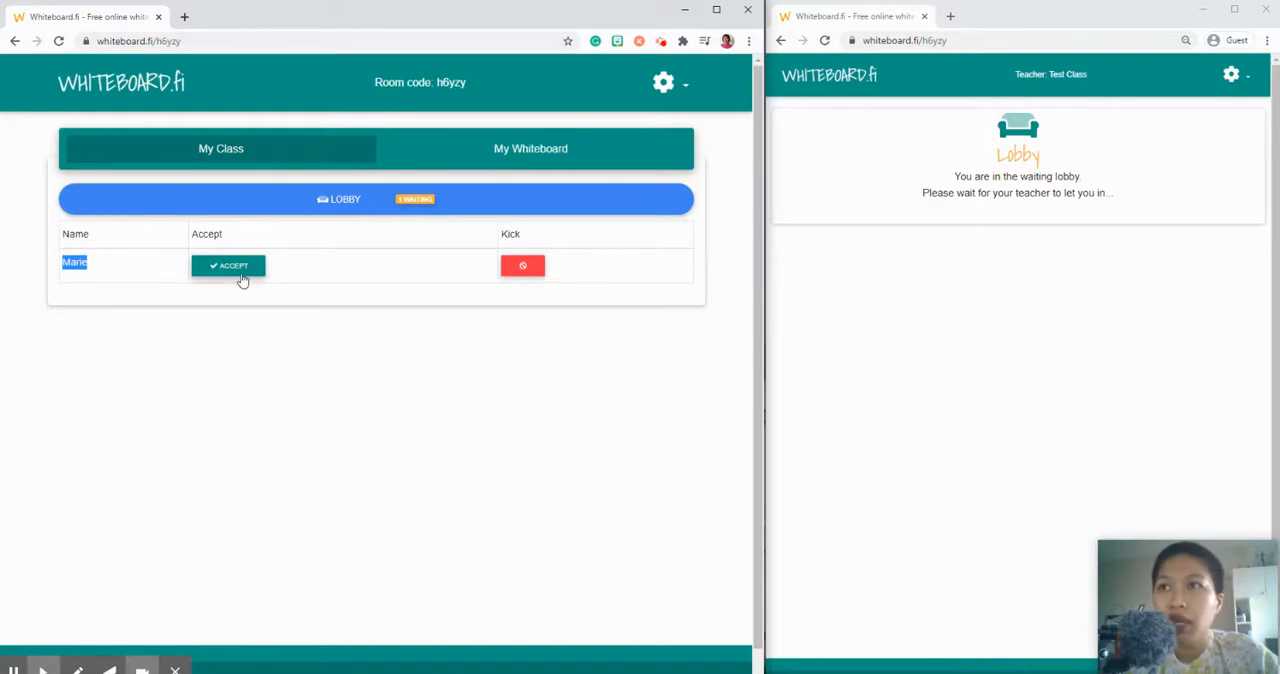
click(228, 264)
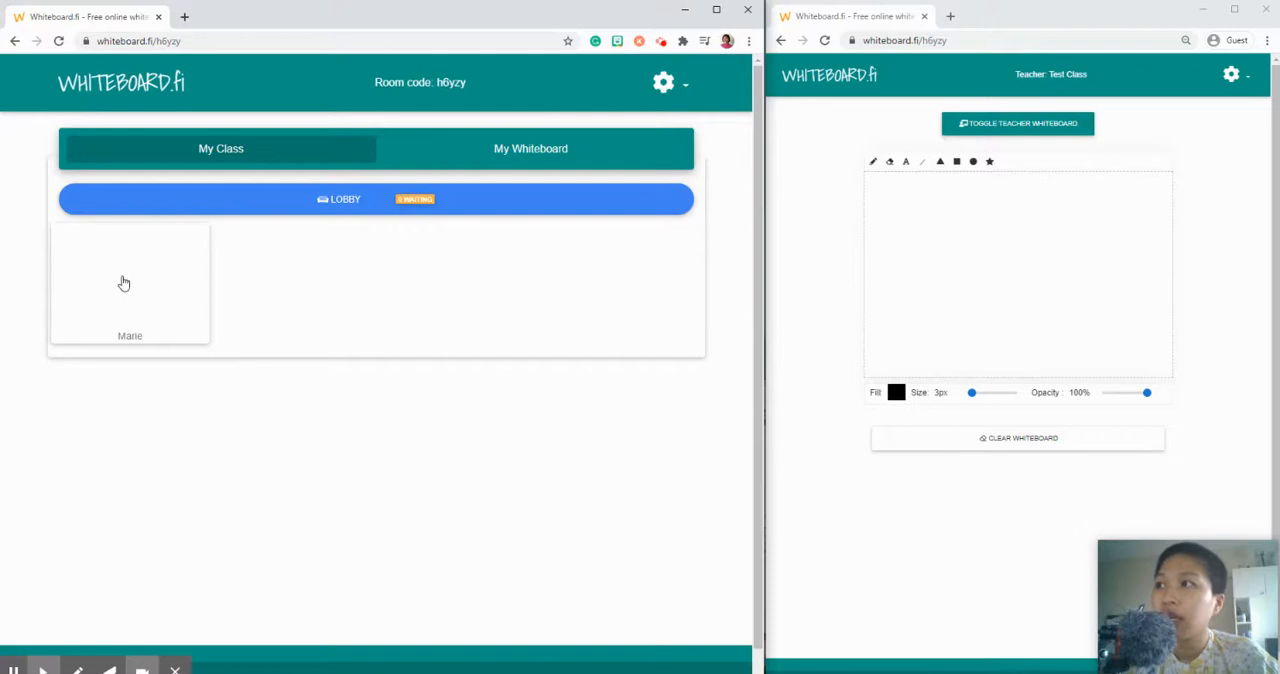
mouse_move(264, 280)
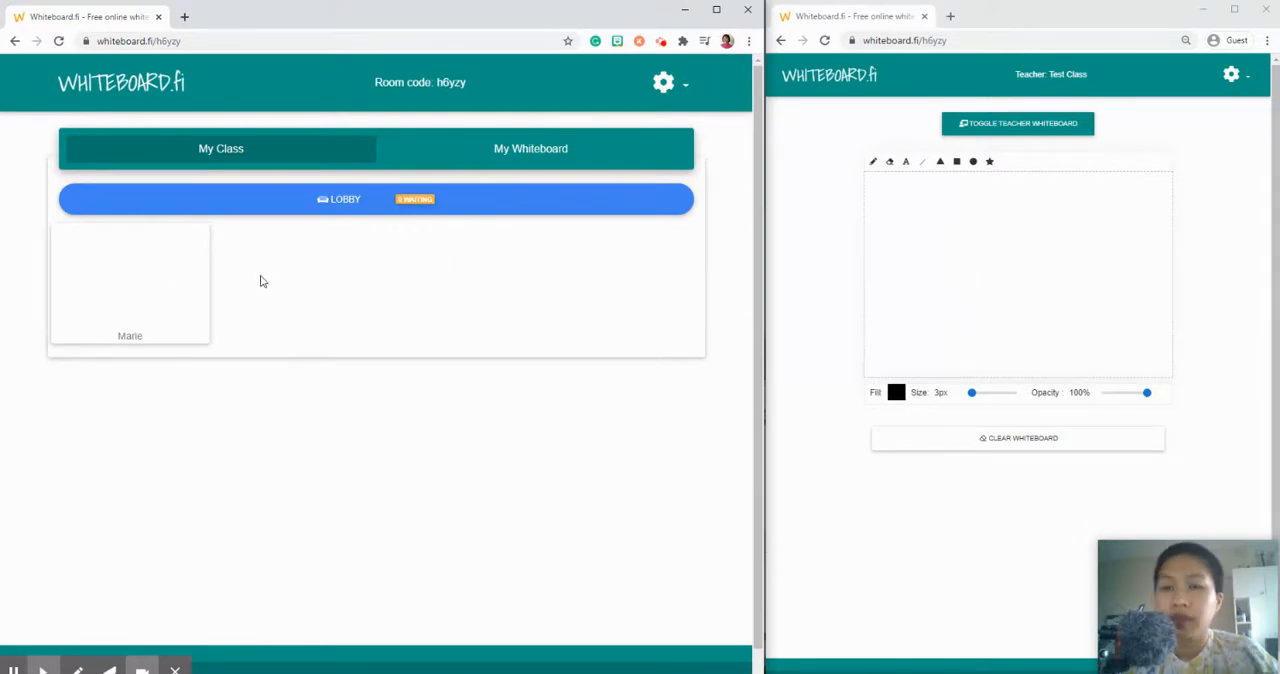
mouse_move(144, 338)
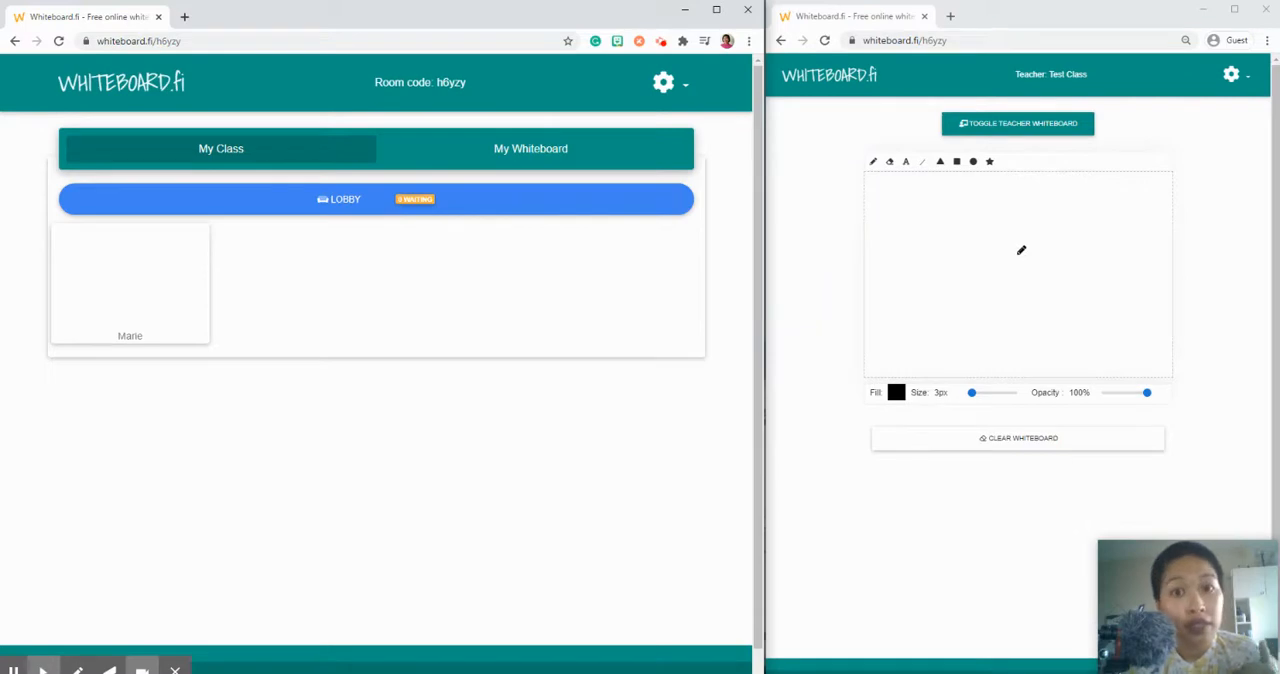
mouse_move(920, 242)
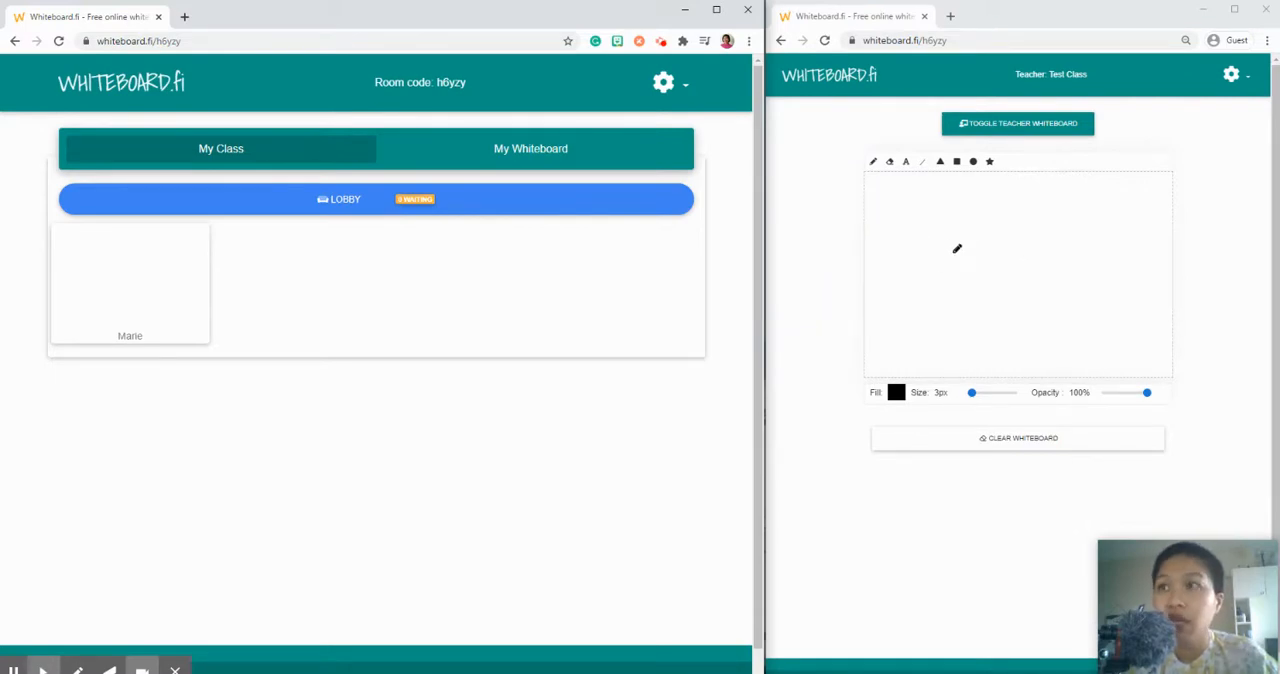
mouse_move(942, 218)
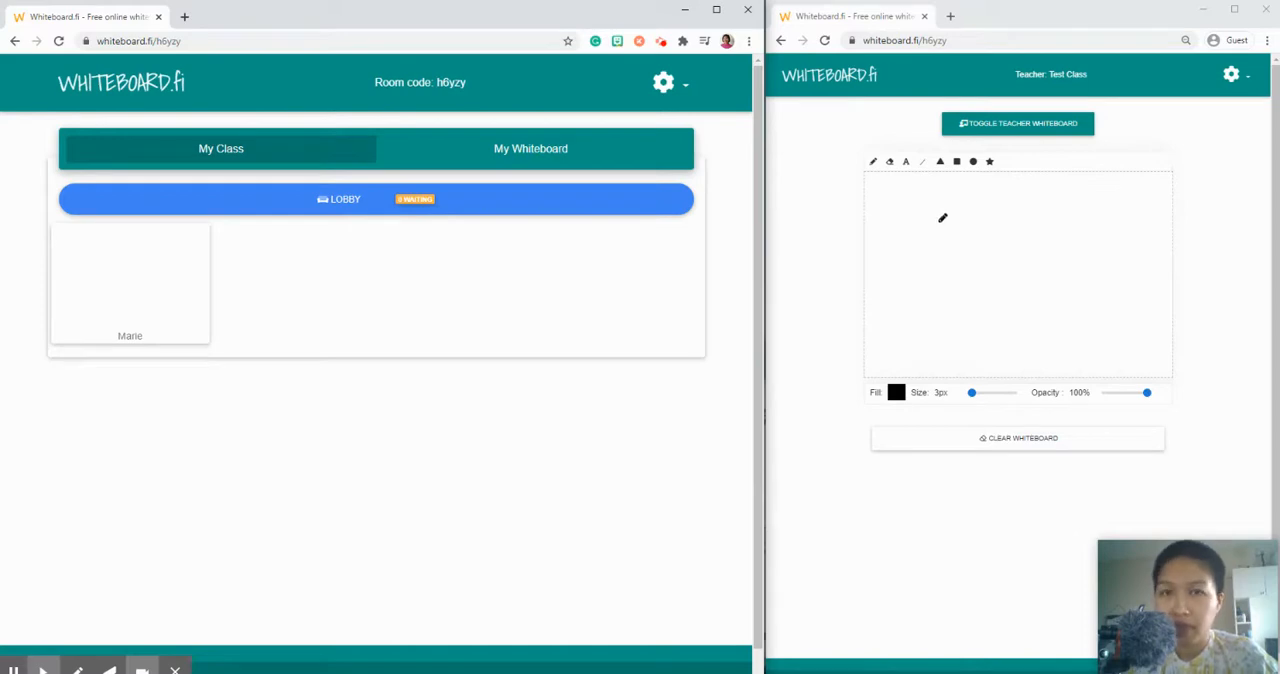
mouse_move(932, 222)
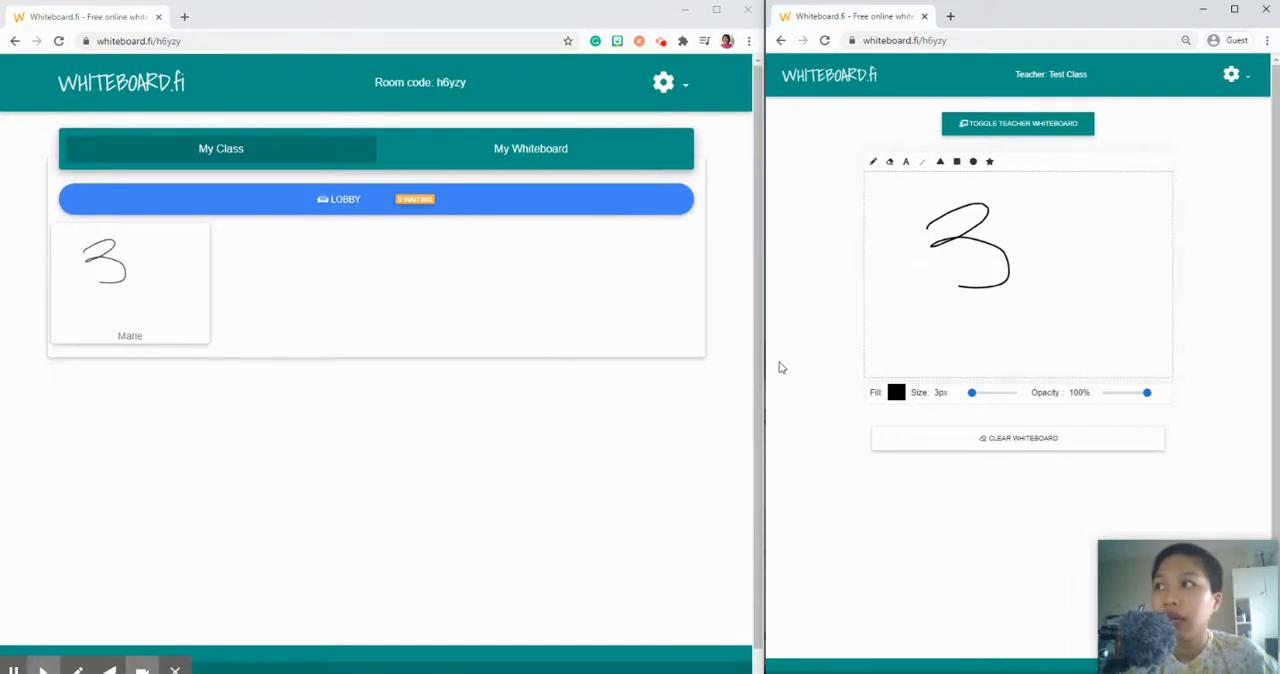
mouse_move(72, 398)
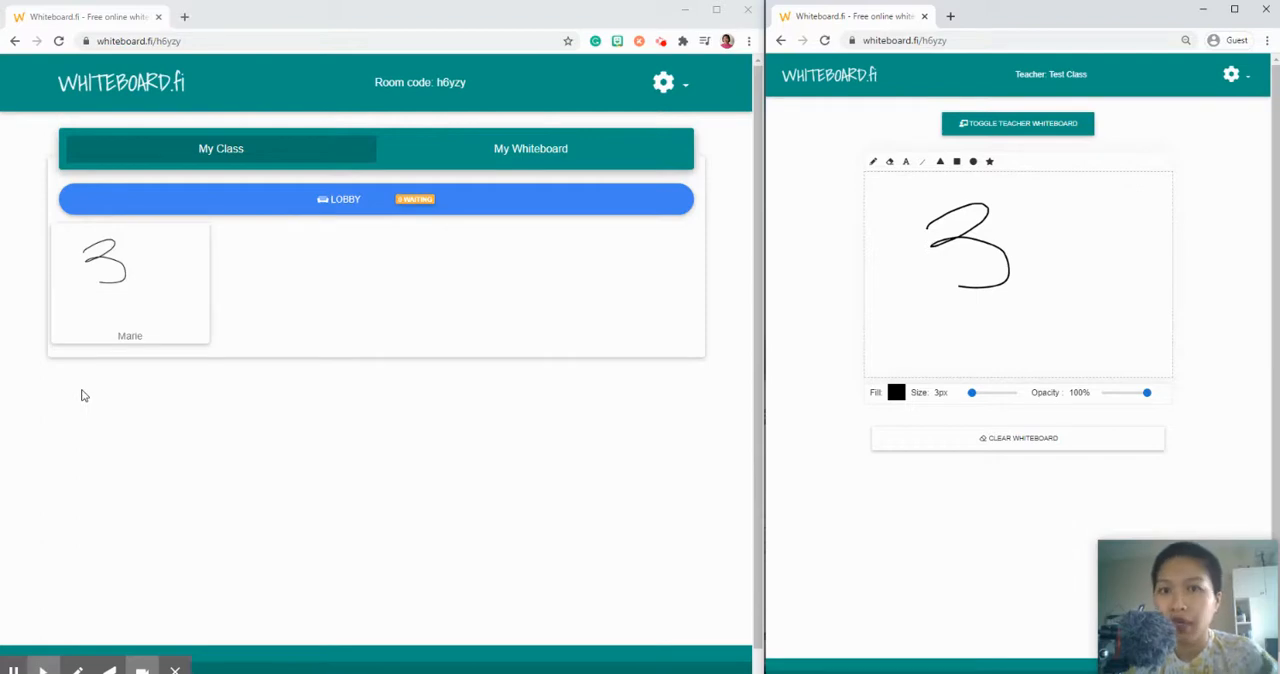
mouse_move(56, 258)
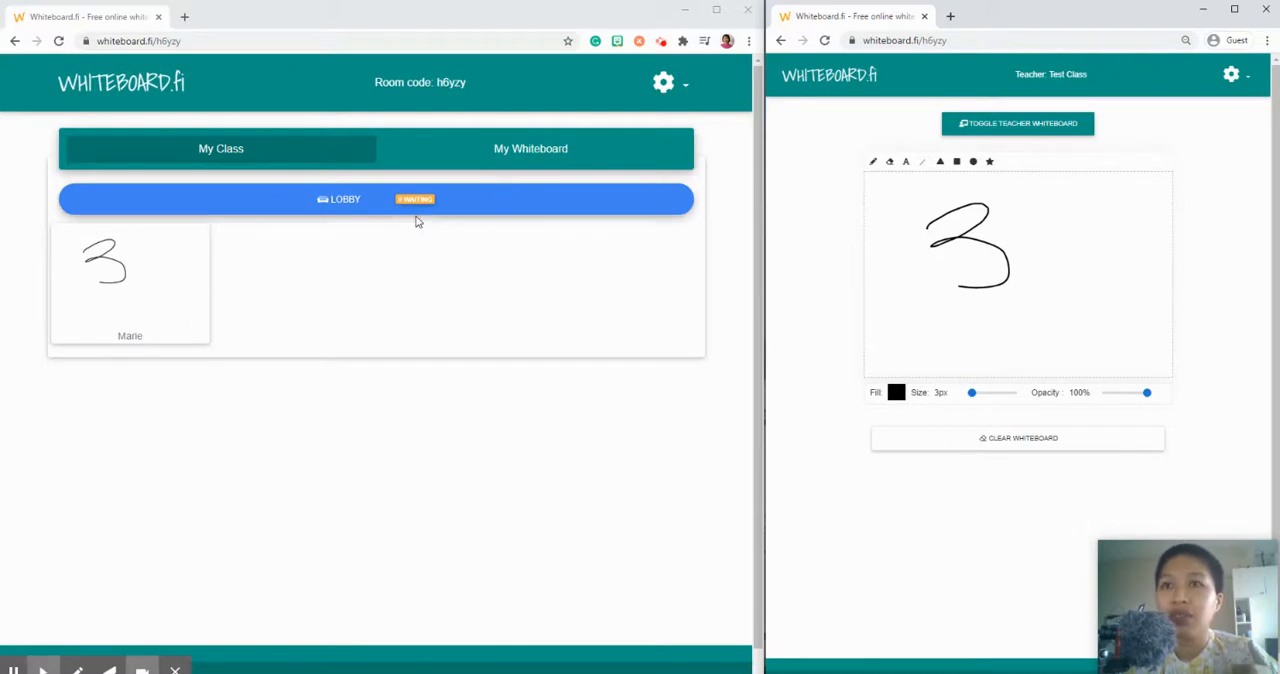
mouse_move(600, 374)
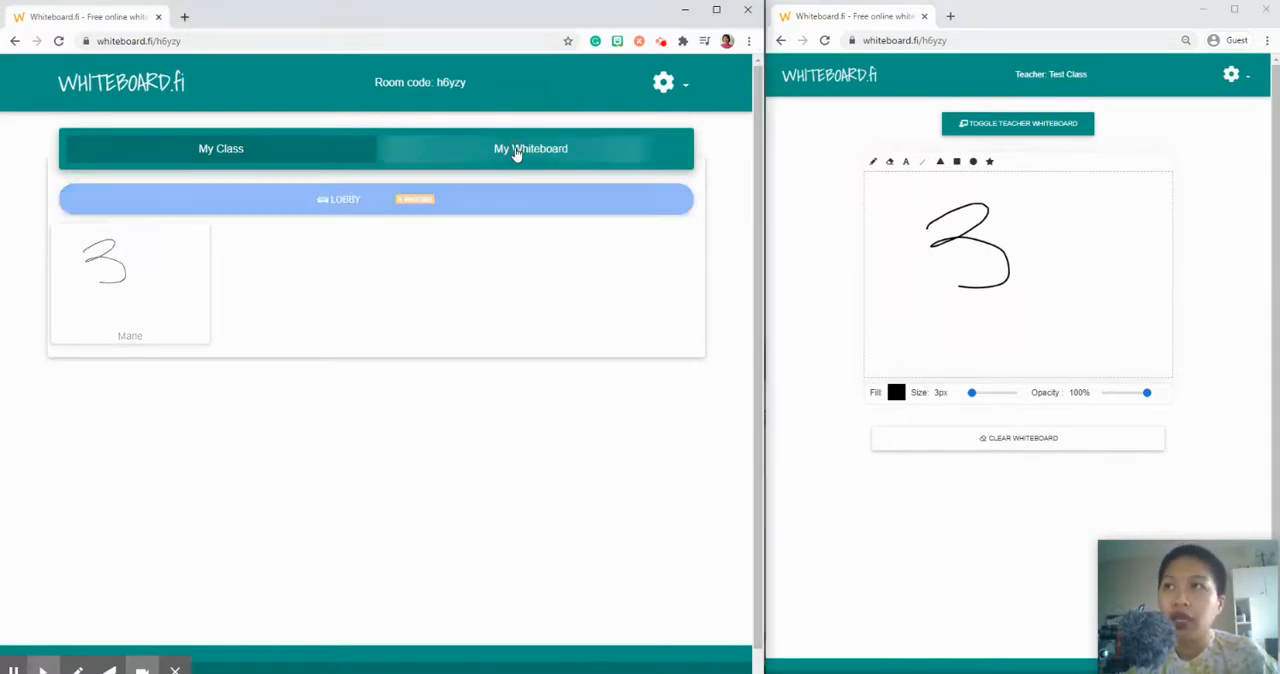
On the teacher's own board, push the 3+3 whiteboard to all students via Actions
click(530, 148)
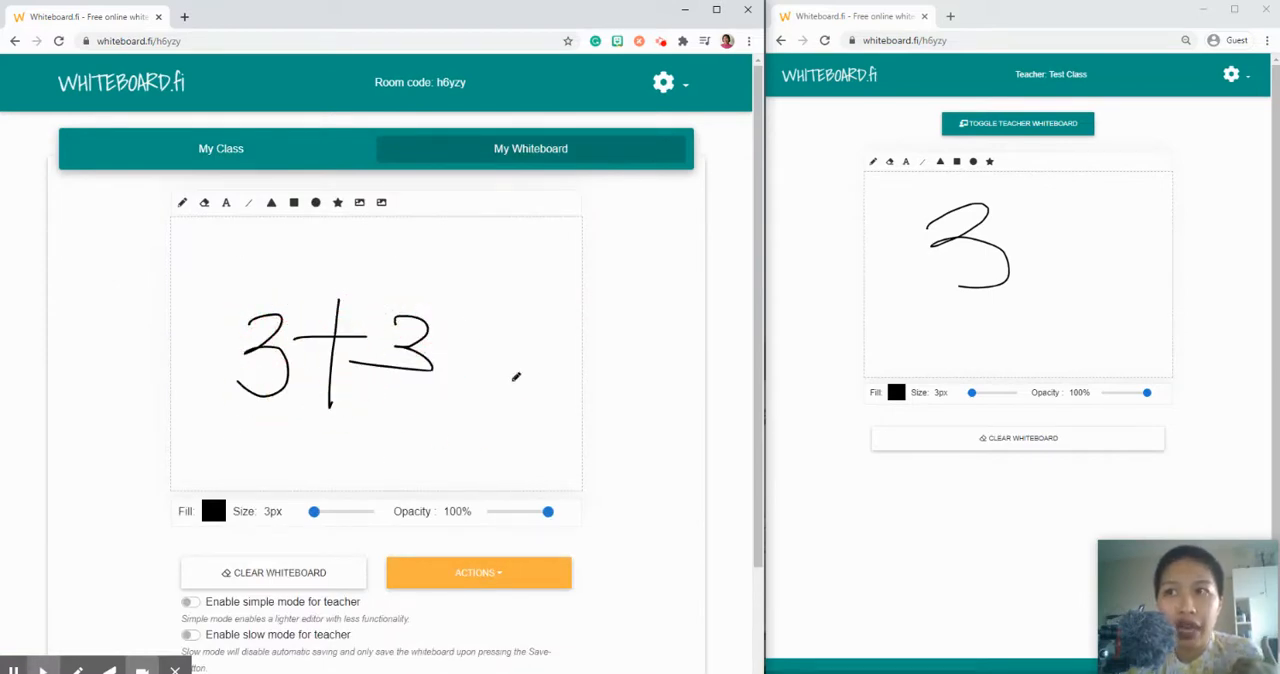
mouse_move(468, 484)
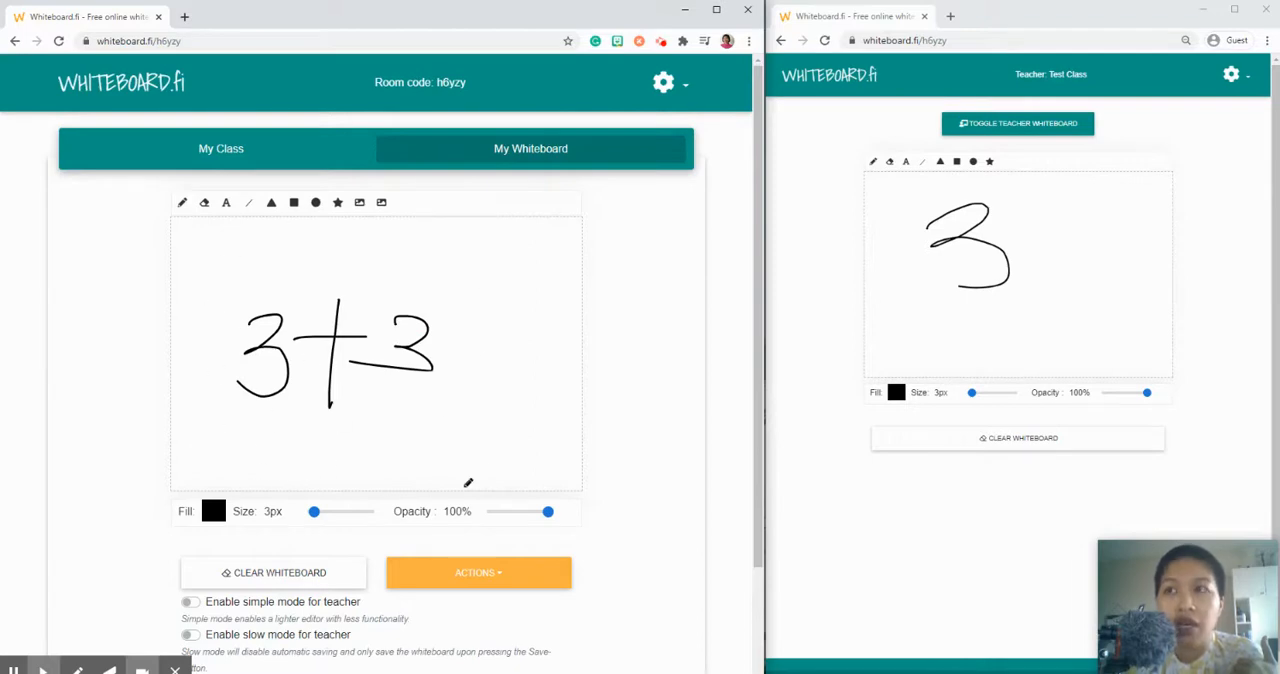
mouse_move(364, 474)
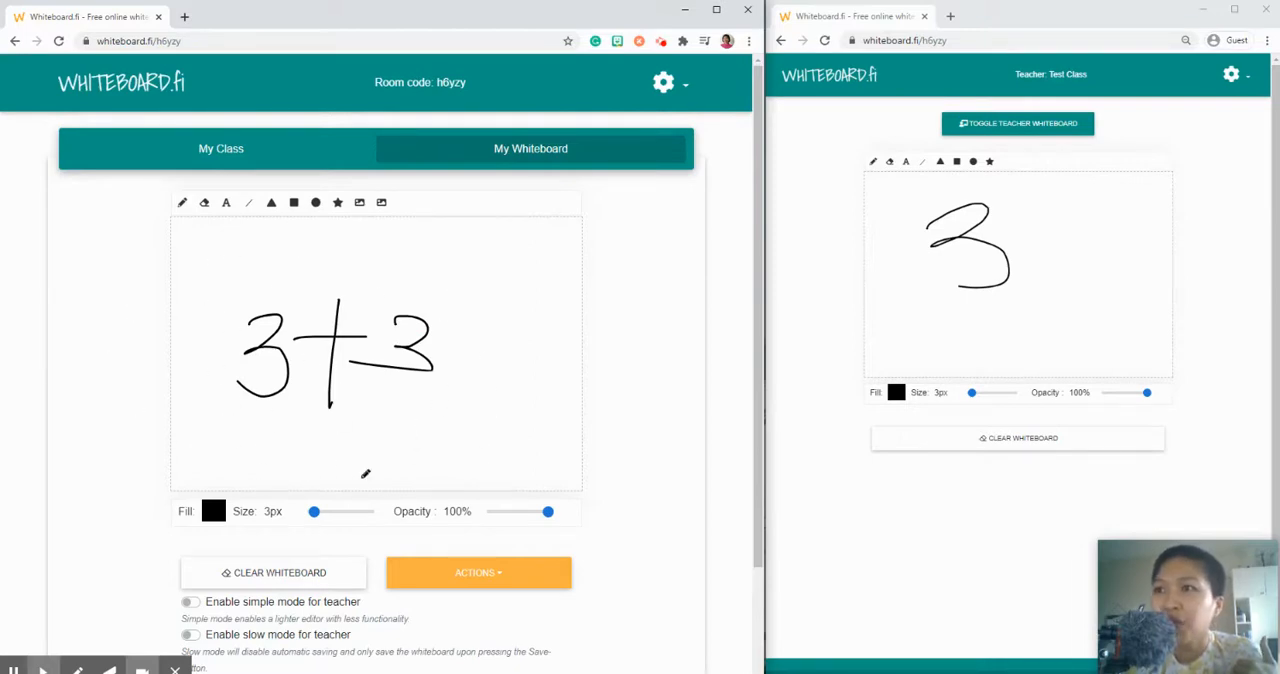
click(478, 572)
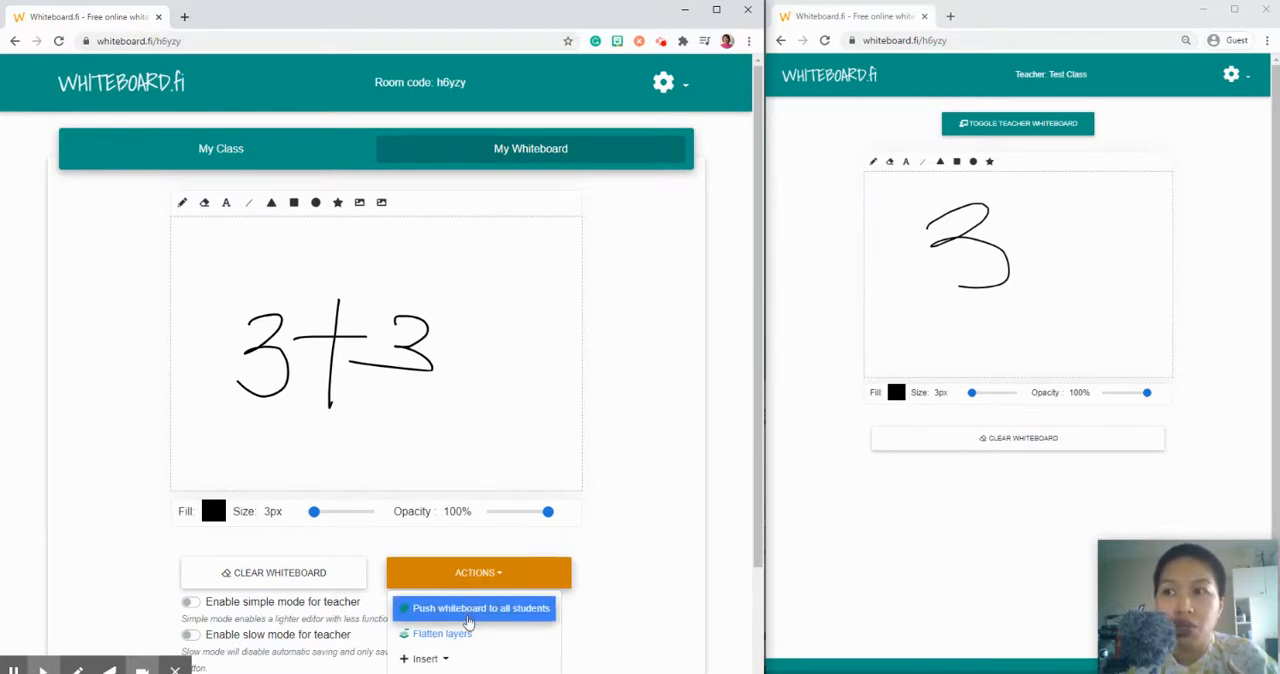
click(480, 608)
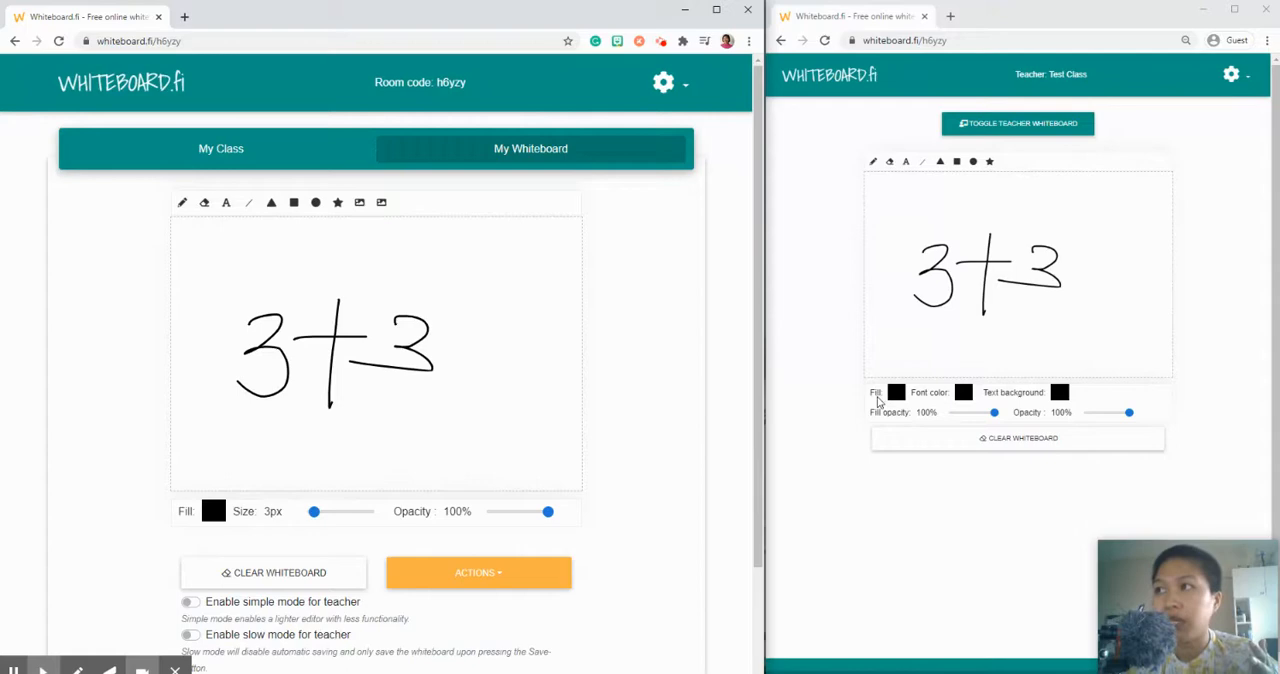
mouse_move(556, 380)
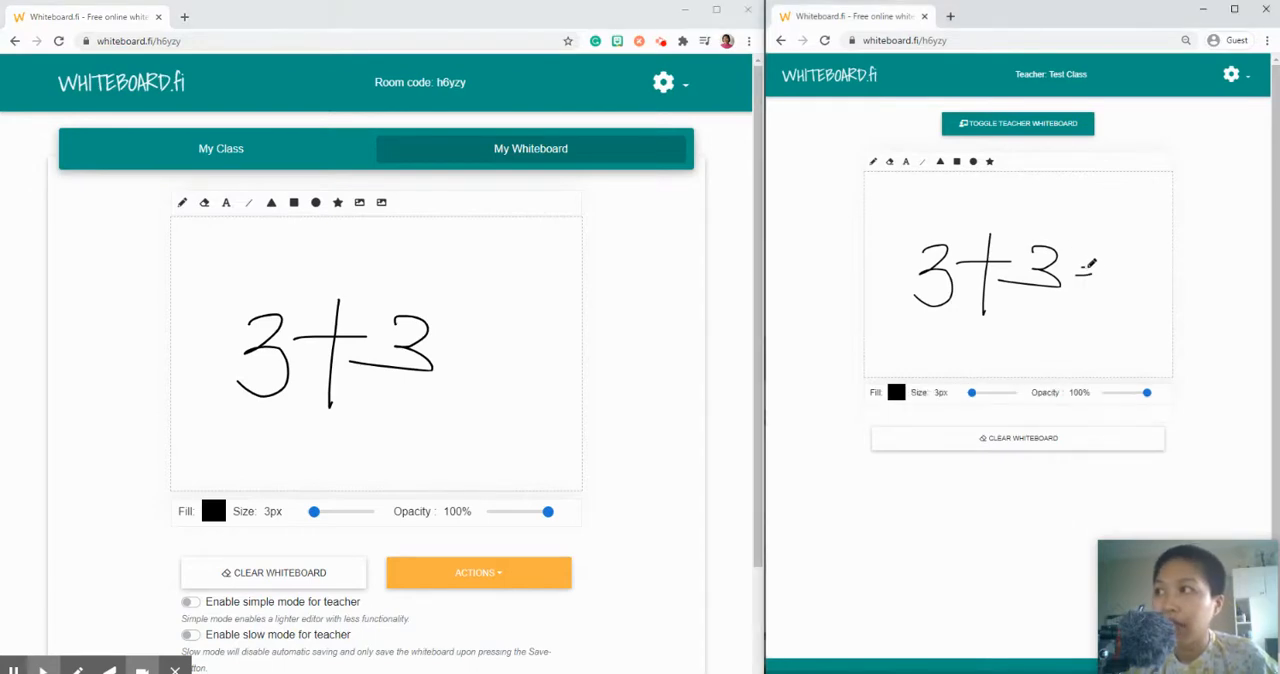
Marie writes =6 after 3+3, then the teacher views it in the class overview
drag(1120, 250, 1136, 320)
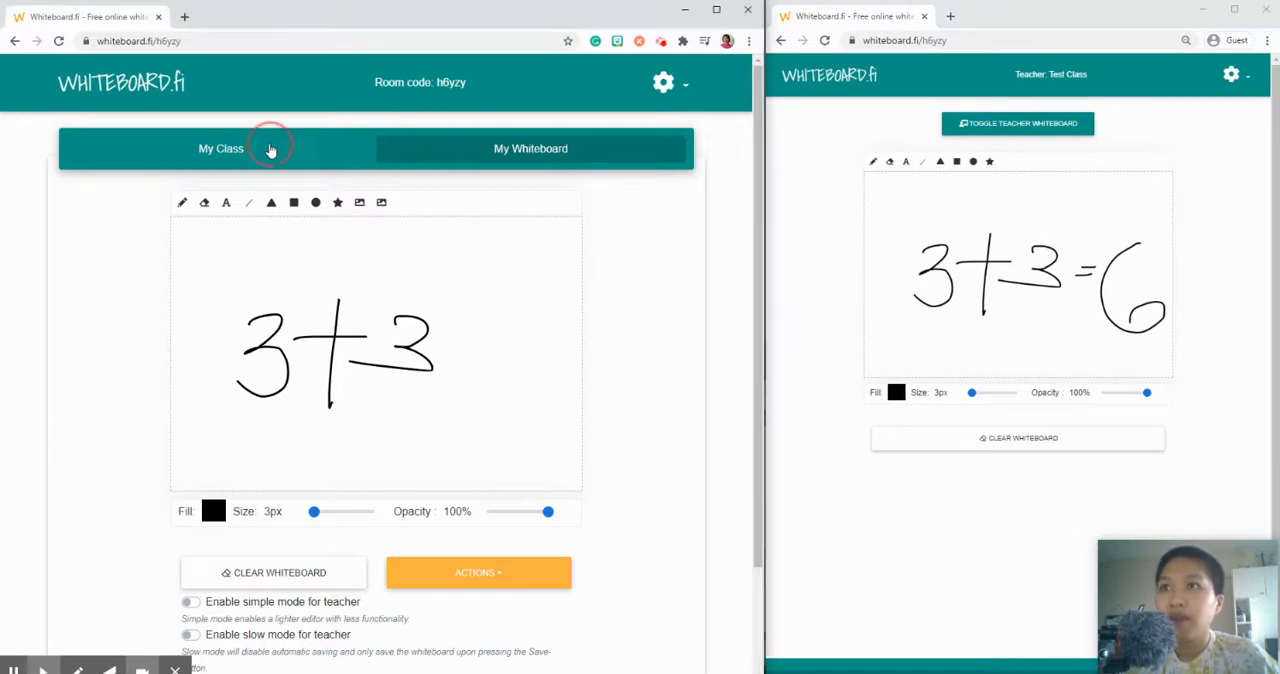
click(220, 148)
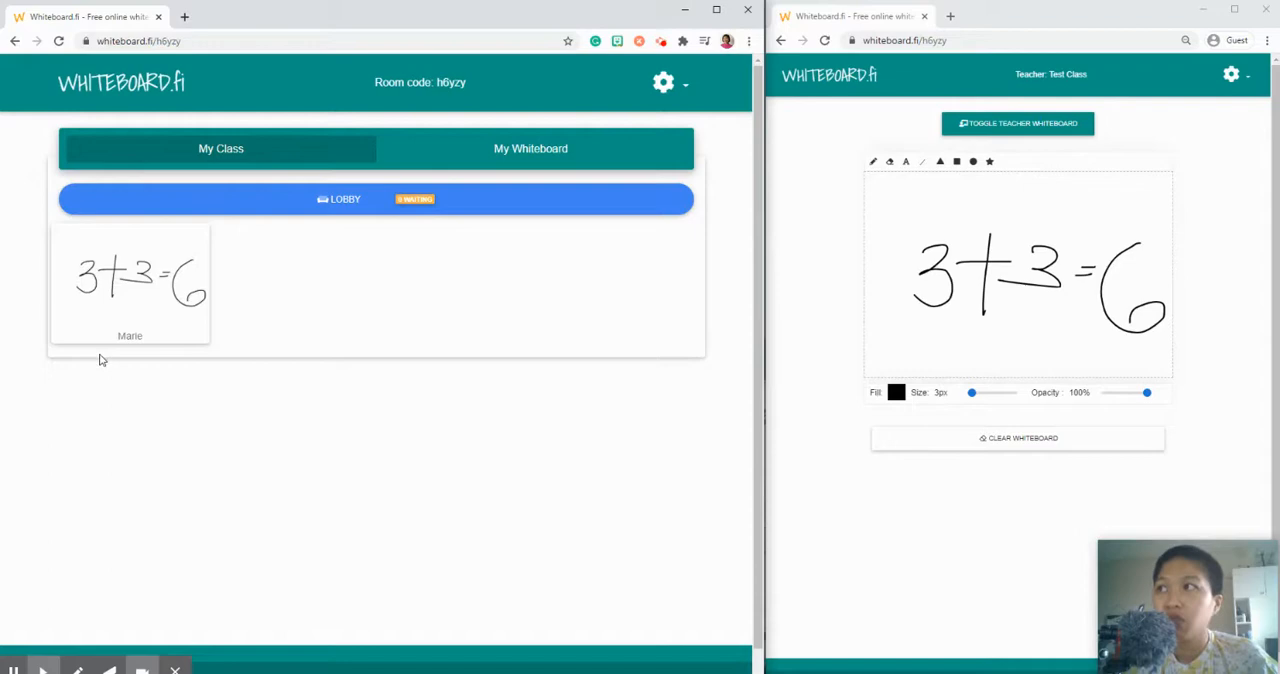
mouse_move(778, 422)
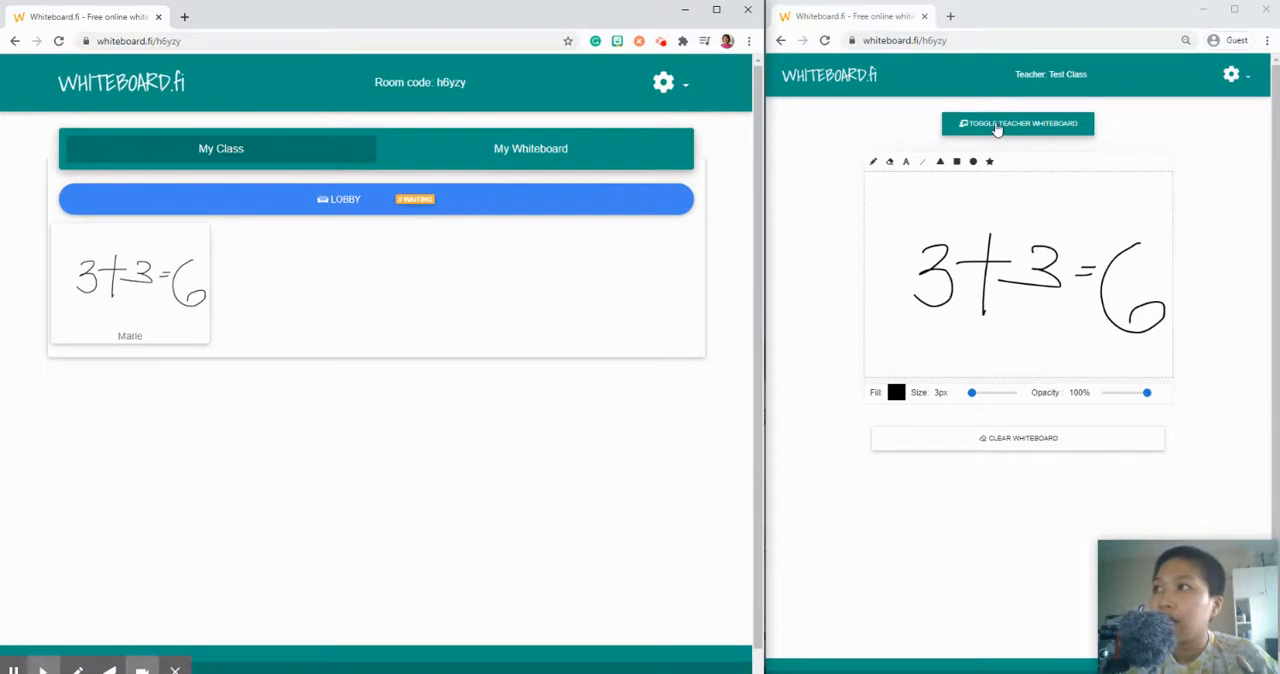
mouse_move(1040, 136)
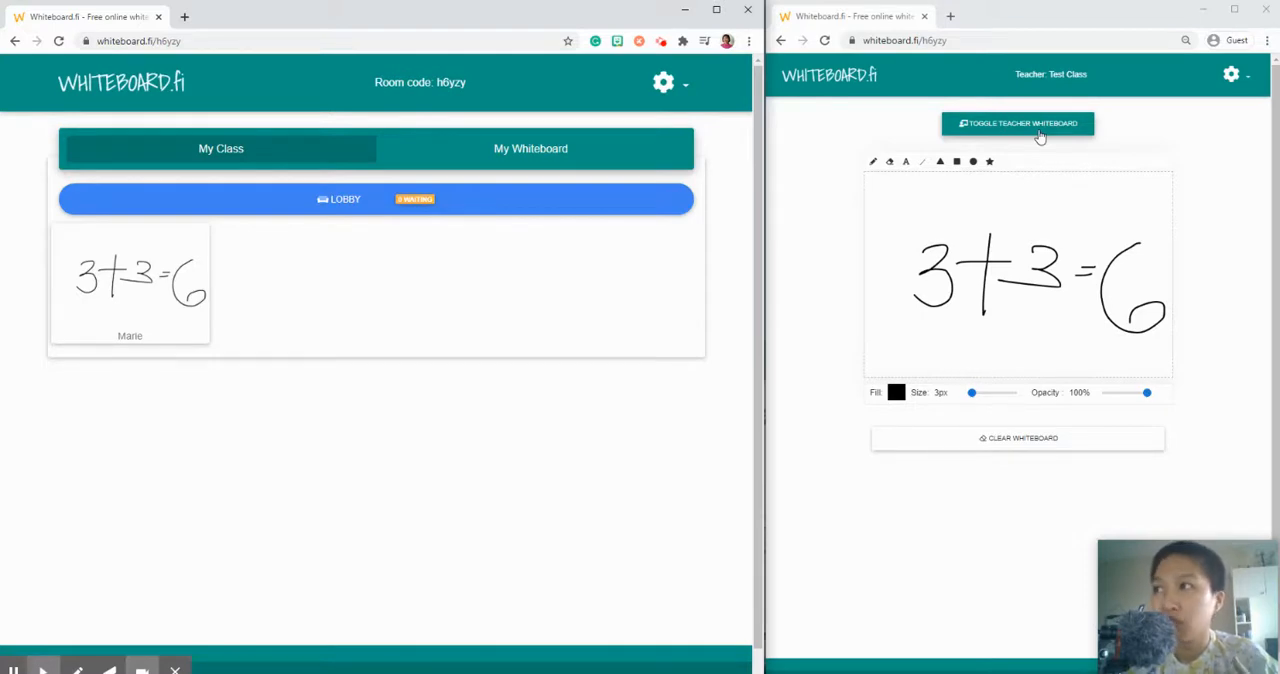
mouse_move(1036, 136)
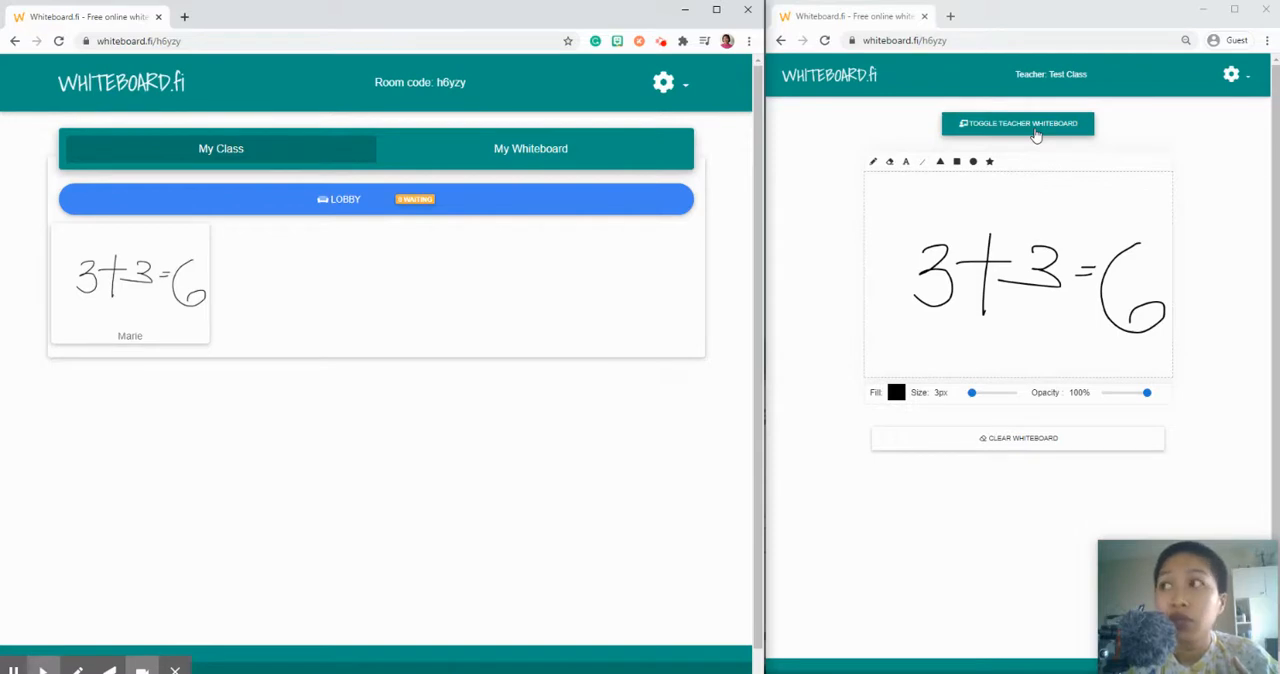
Toggle the teacher whiteboard on in Marie's window and reopen the teacher's own board
click(1016, 124)
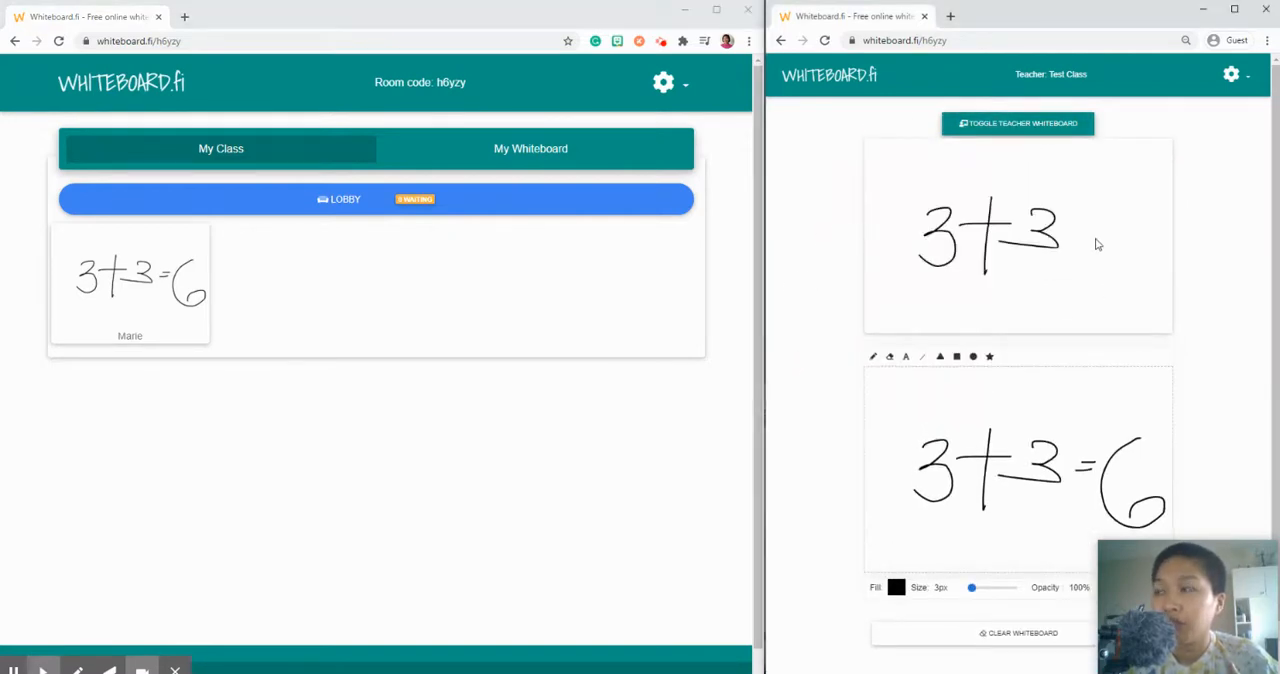
click(530, 148)
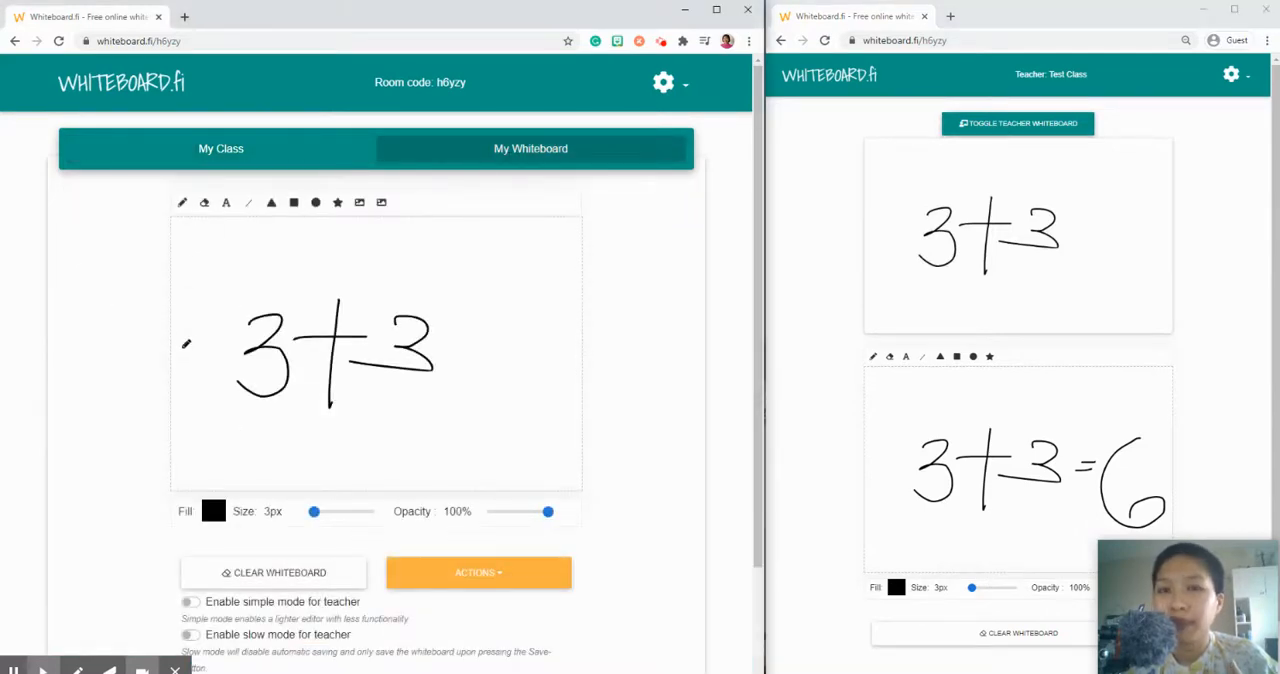
mouse_move(496, 452)
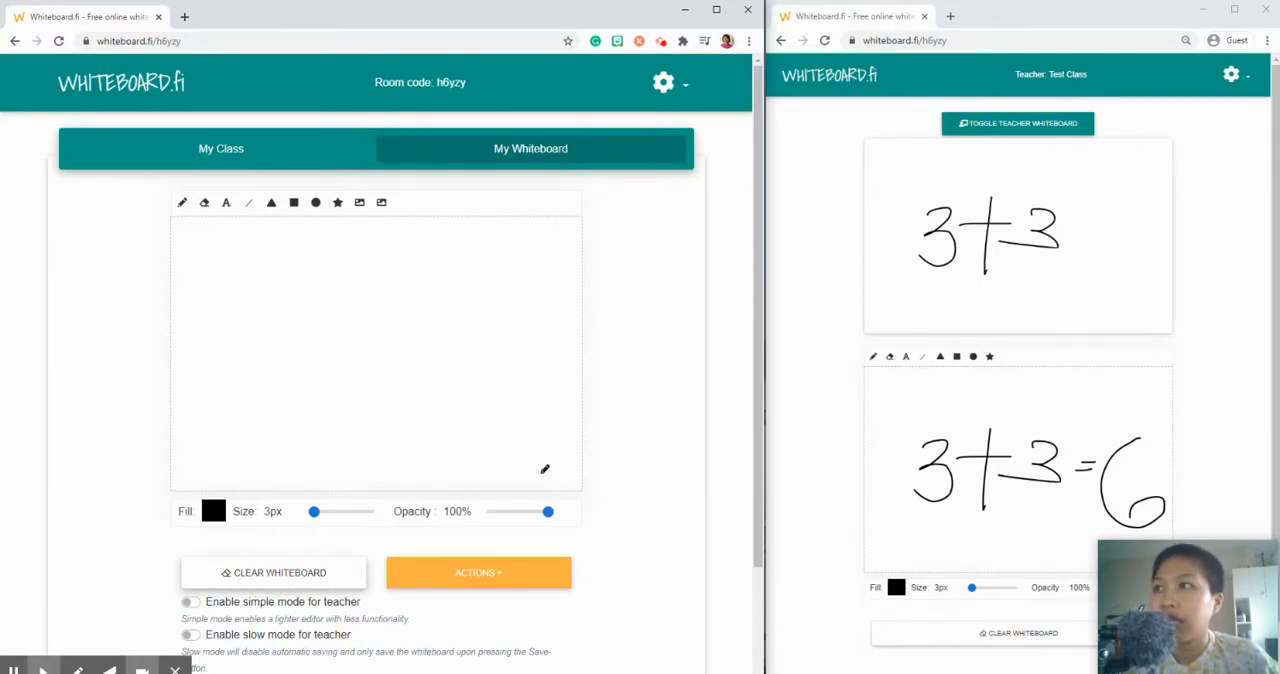
mouse_move(648, 488)
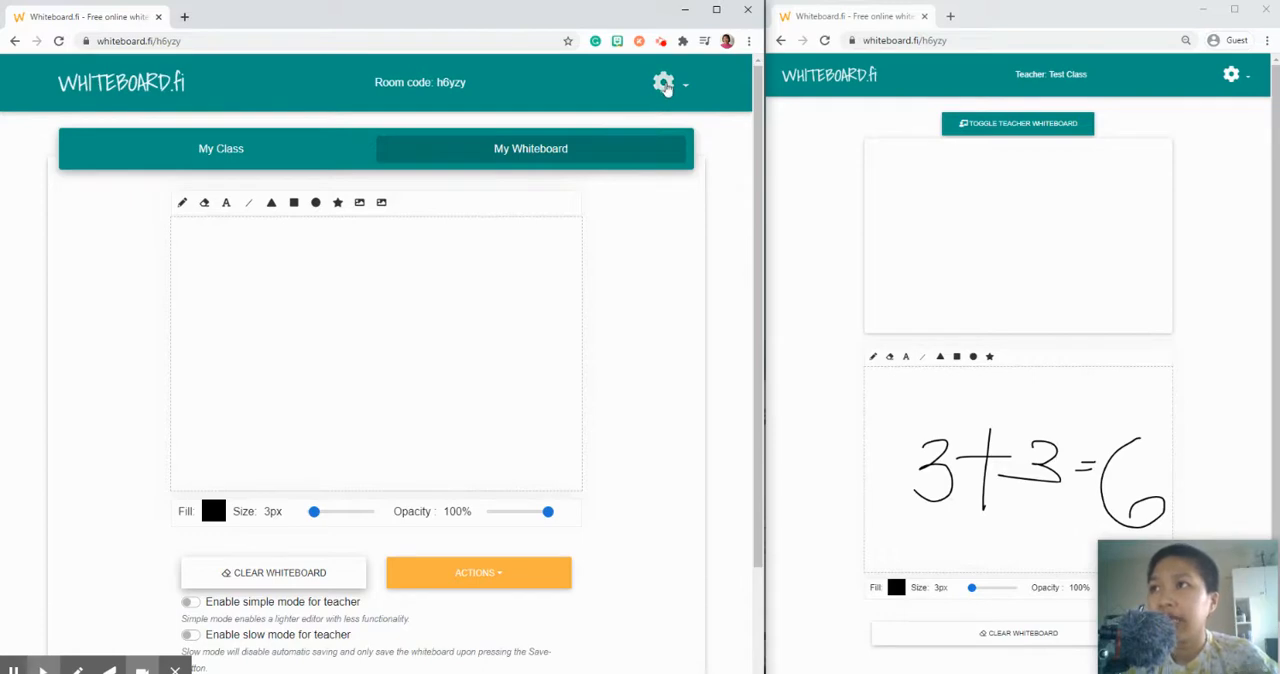
Close the room from the settings gear and go back to the Whiteboard.fi main page
click(664, 84)
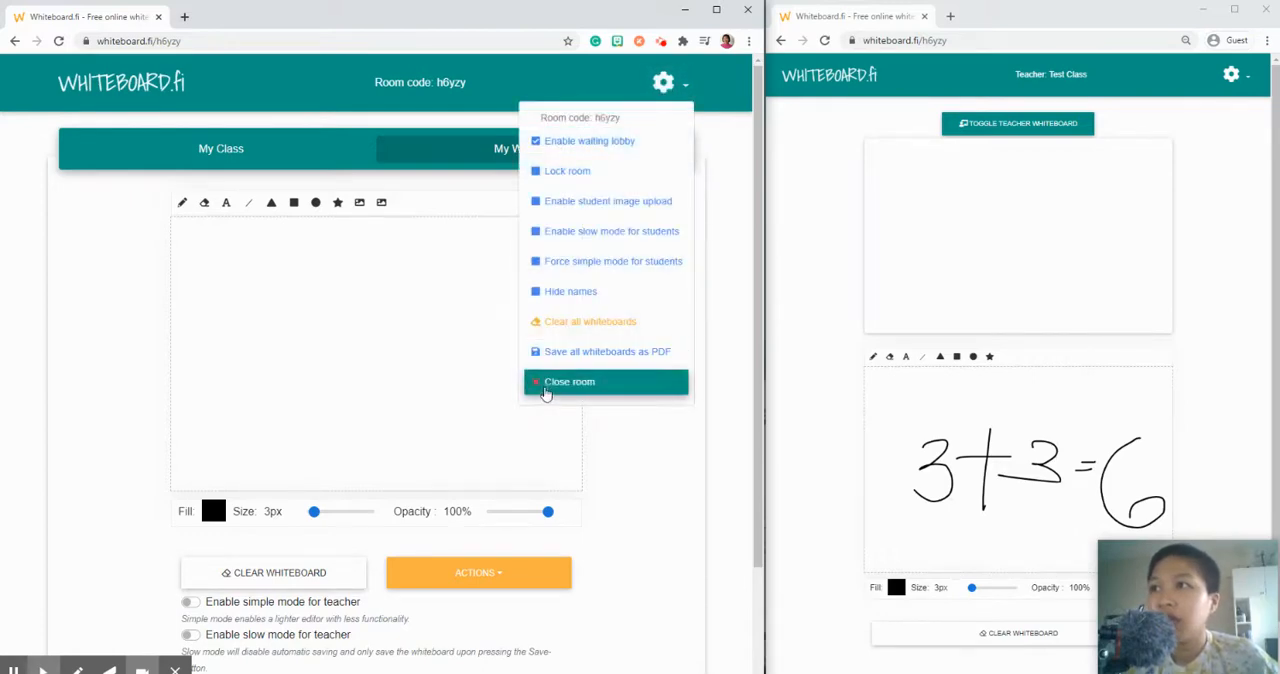
click(570, 380)
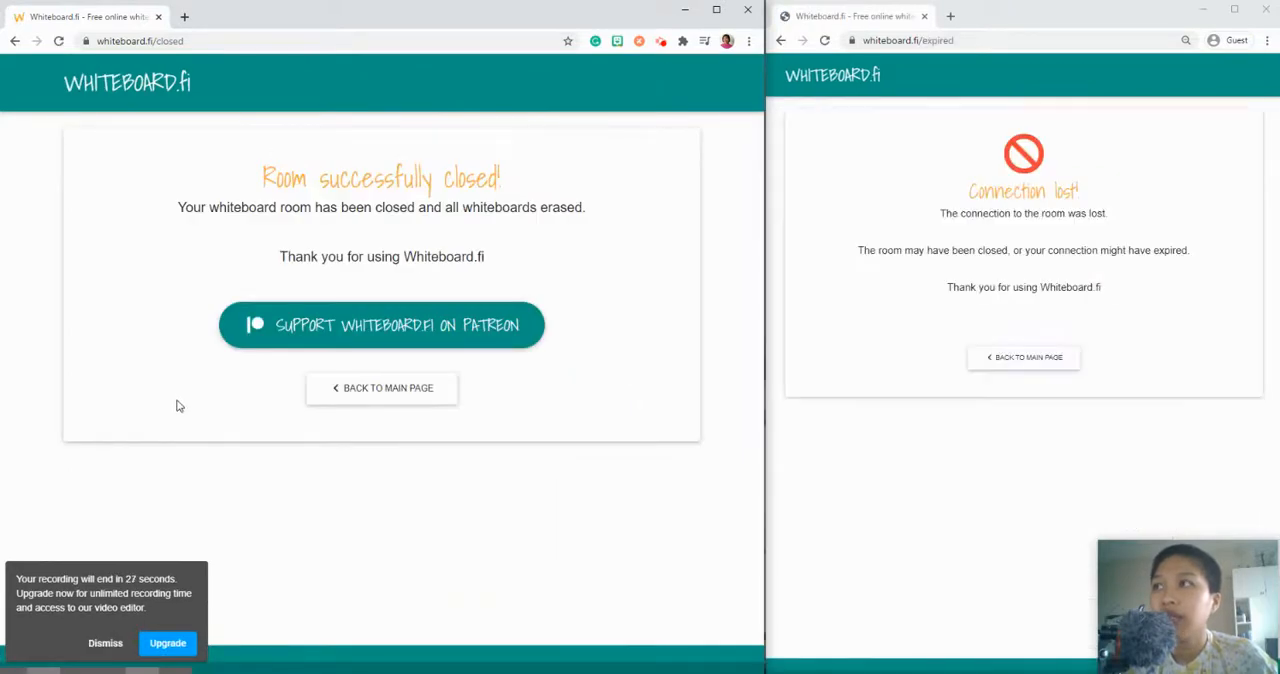
mouse_move(968, 408)
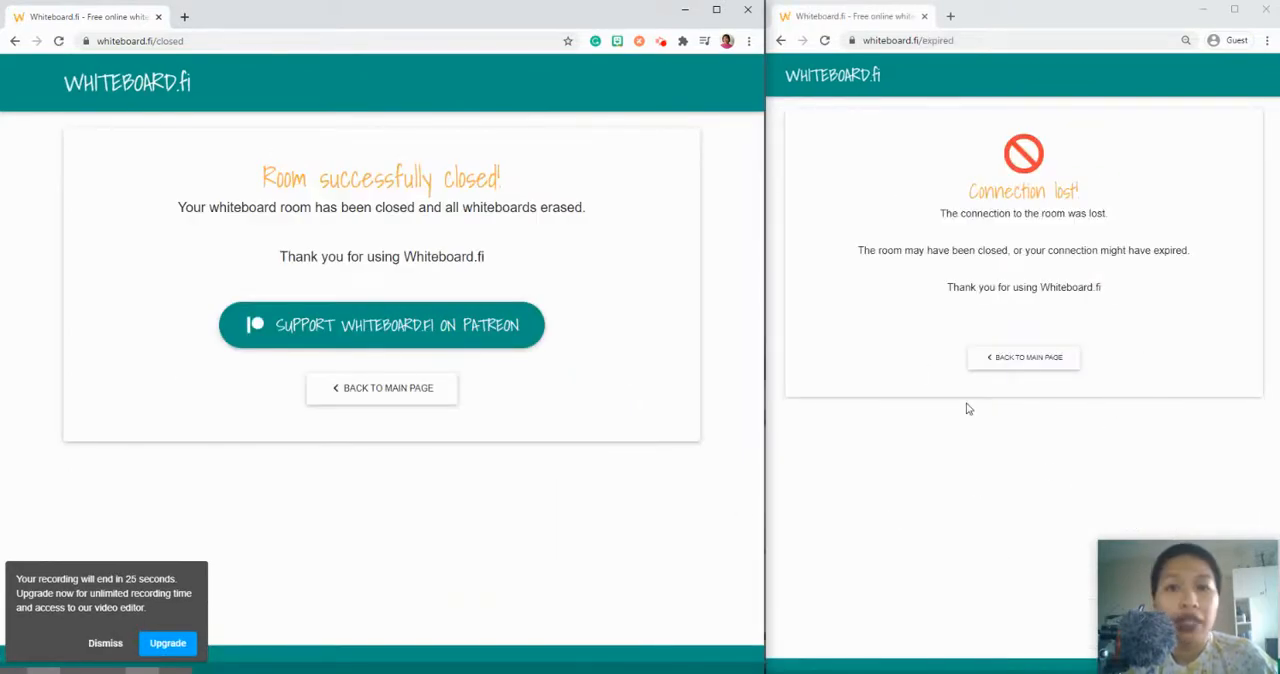
mouse_move(370, 426)
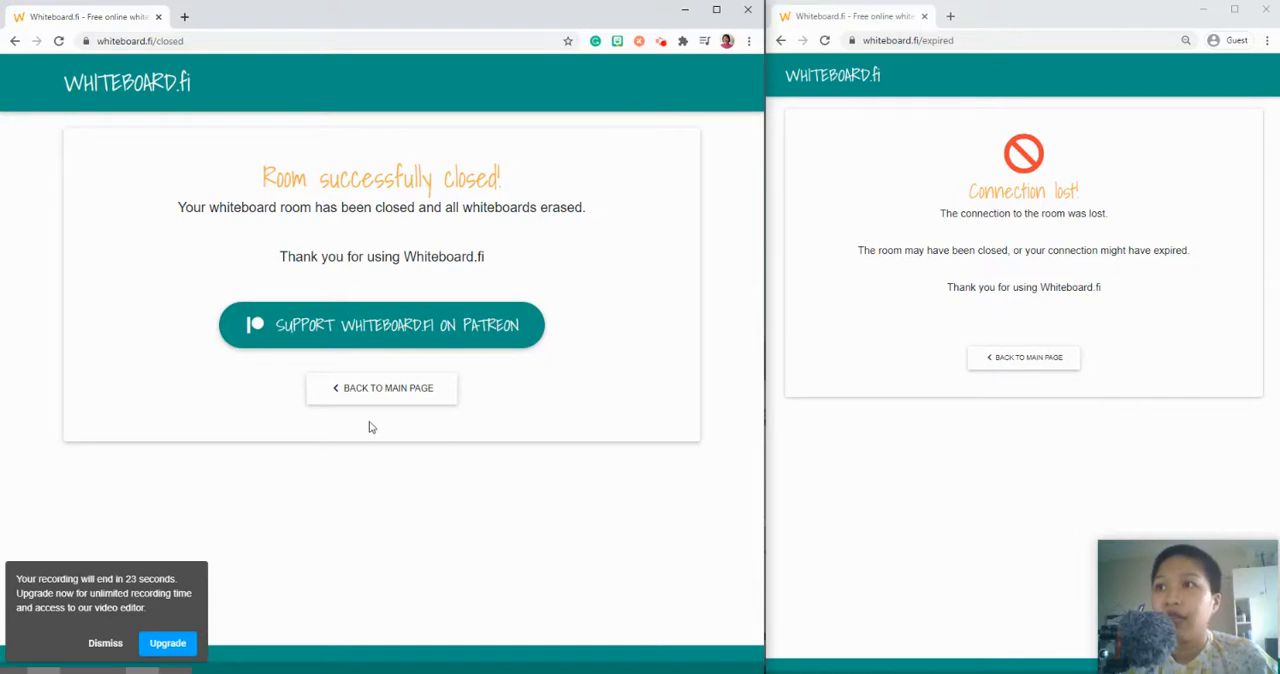
click(380, 388)
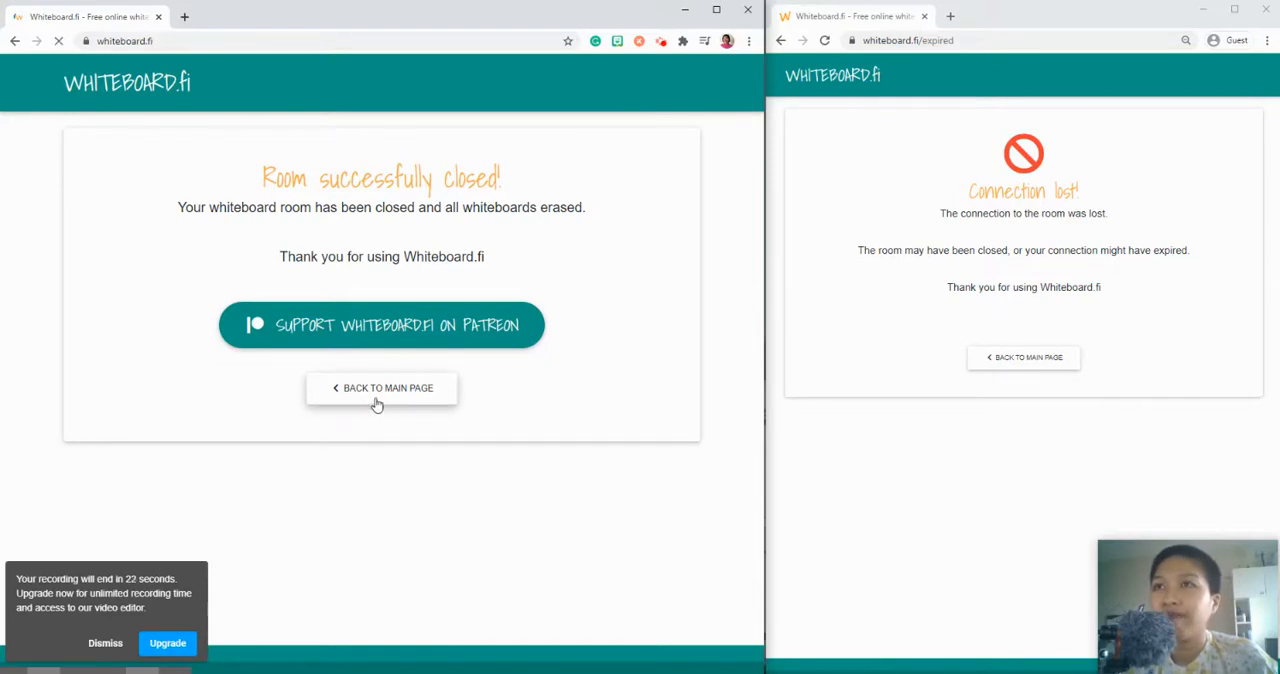
click(380, 388)
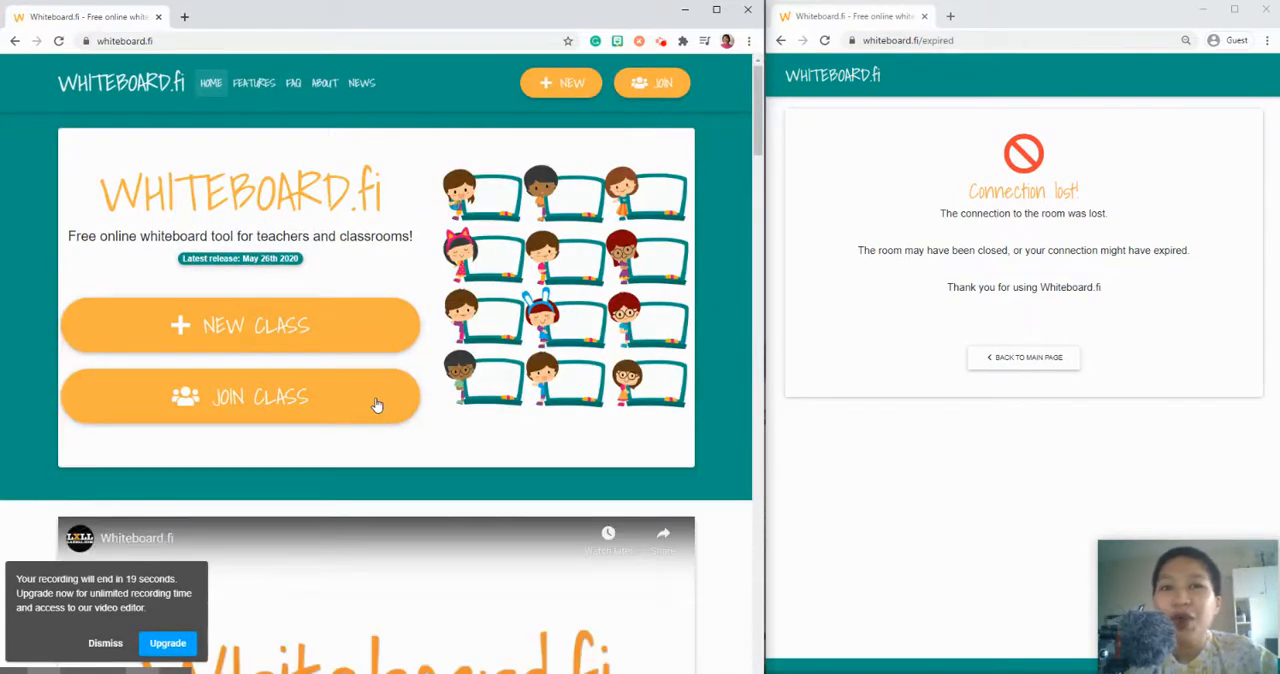